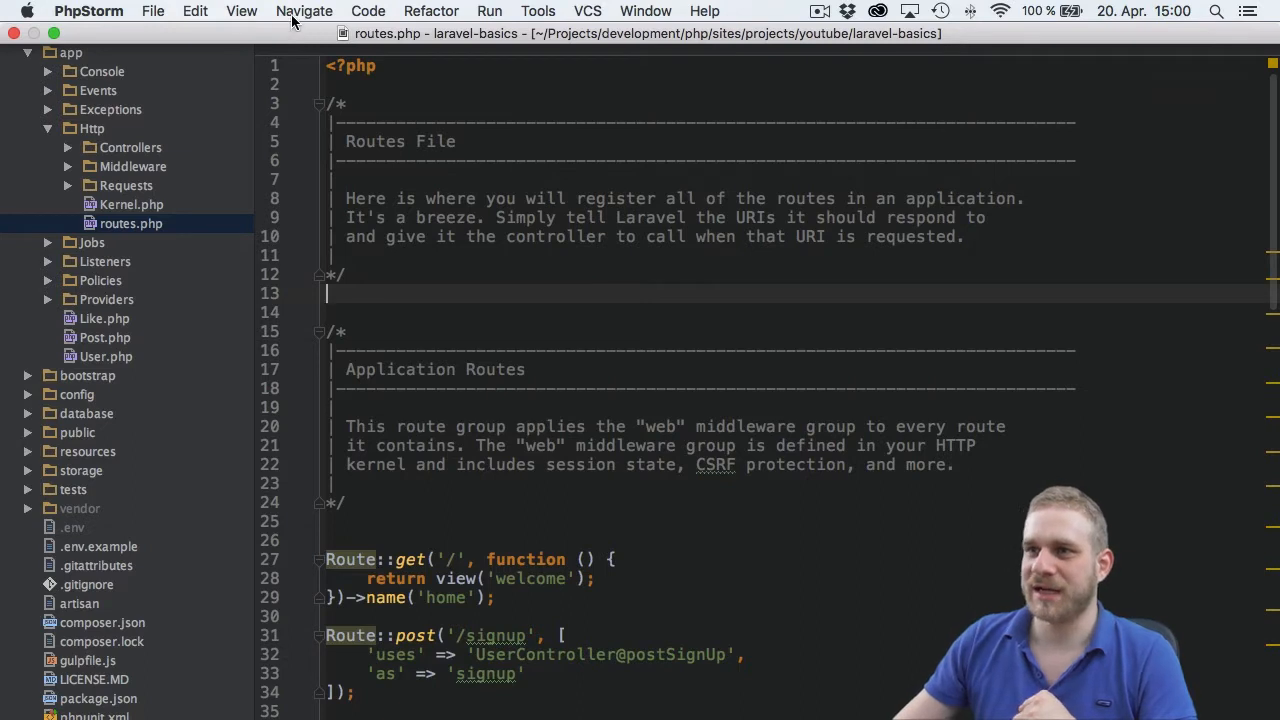
# Show the Navigate menu with its navigation commands and shortcuts
pyautogui.click(304, 12)
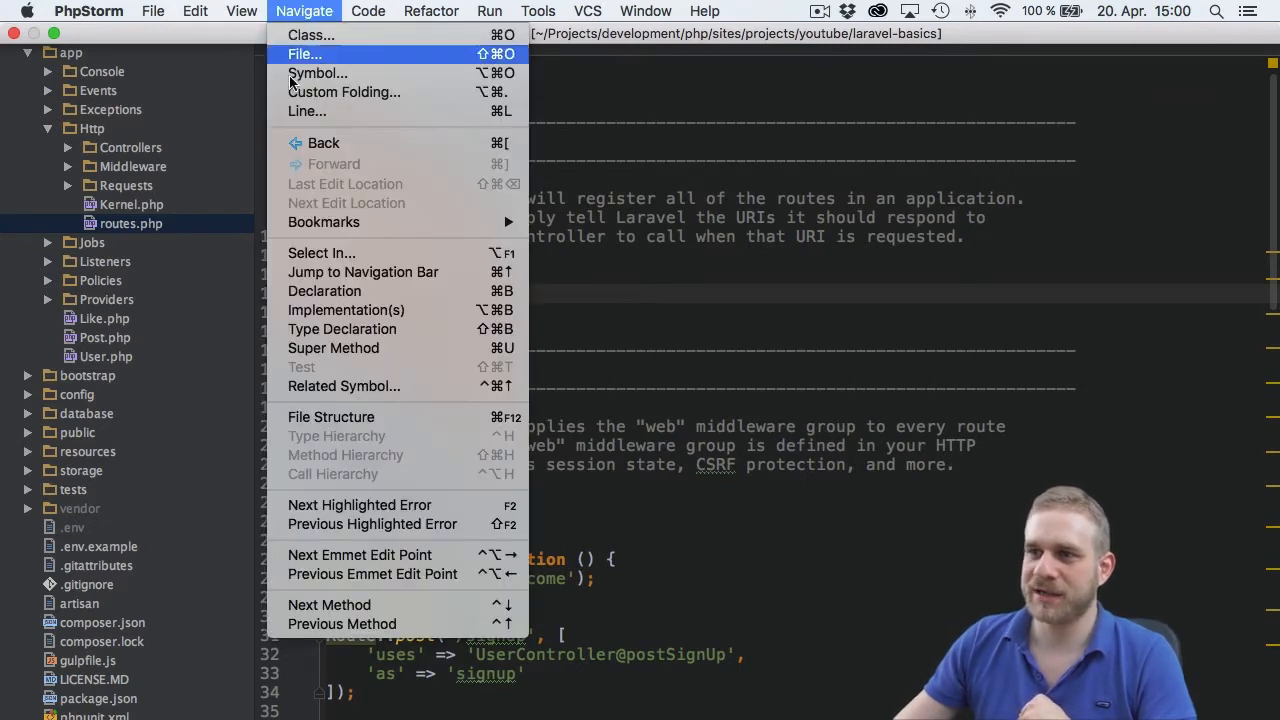
pyautogui.moveTo(324, 222)
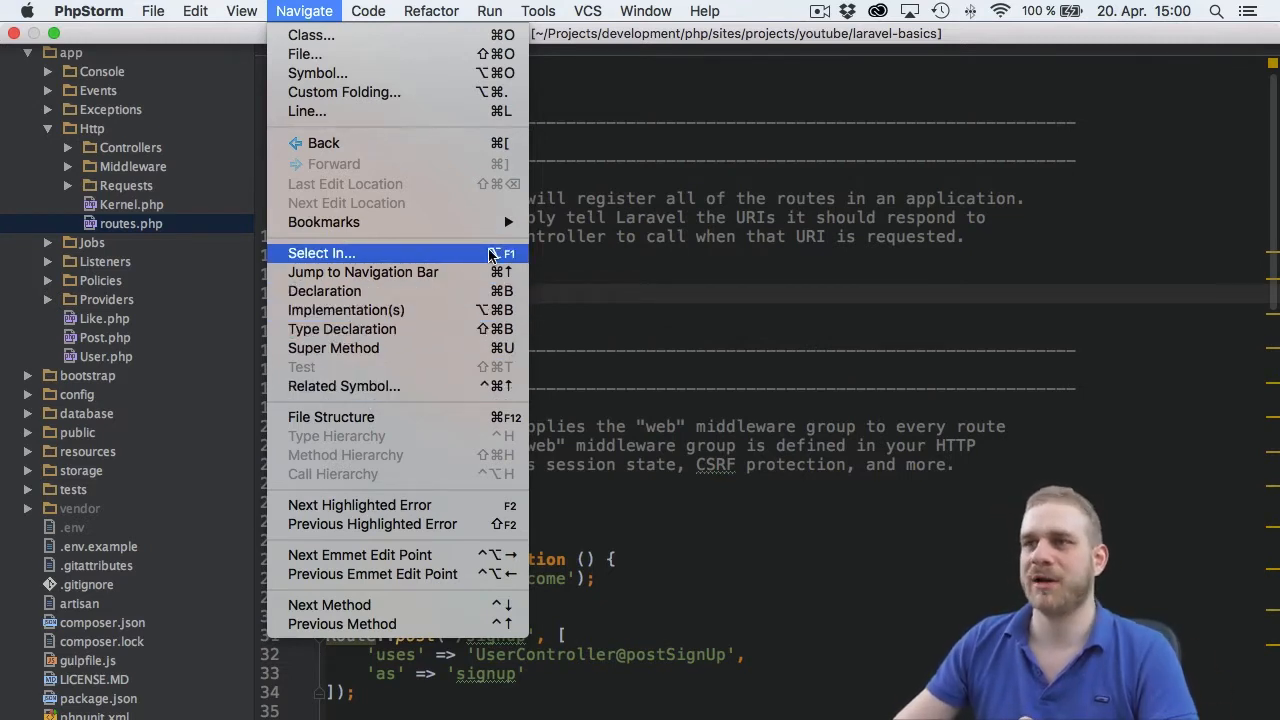
pyautogui.moveTo(500, 216)
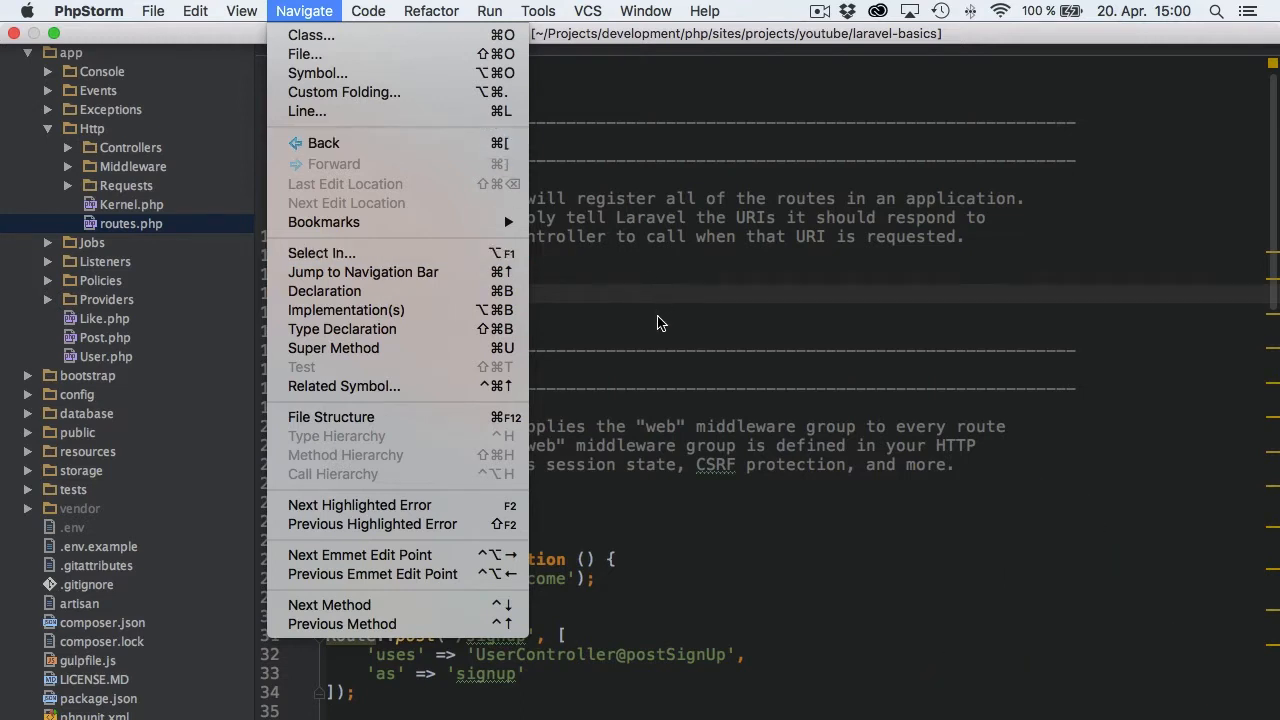
# Search project files for 'controller', then for 'Like' to locate Like.php
pyautogui.click(304, 54)
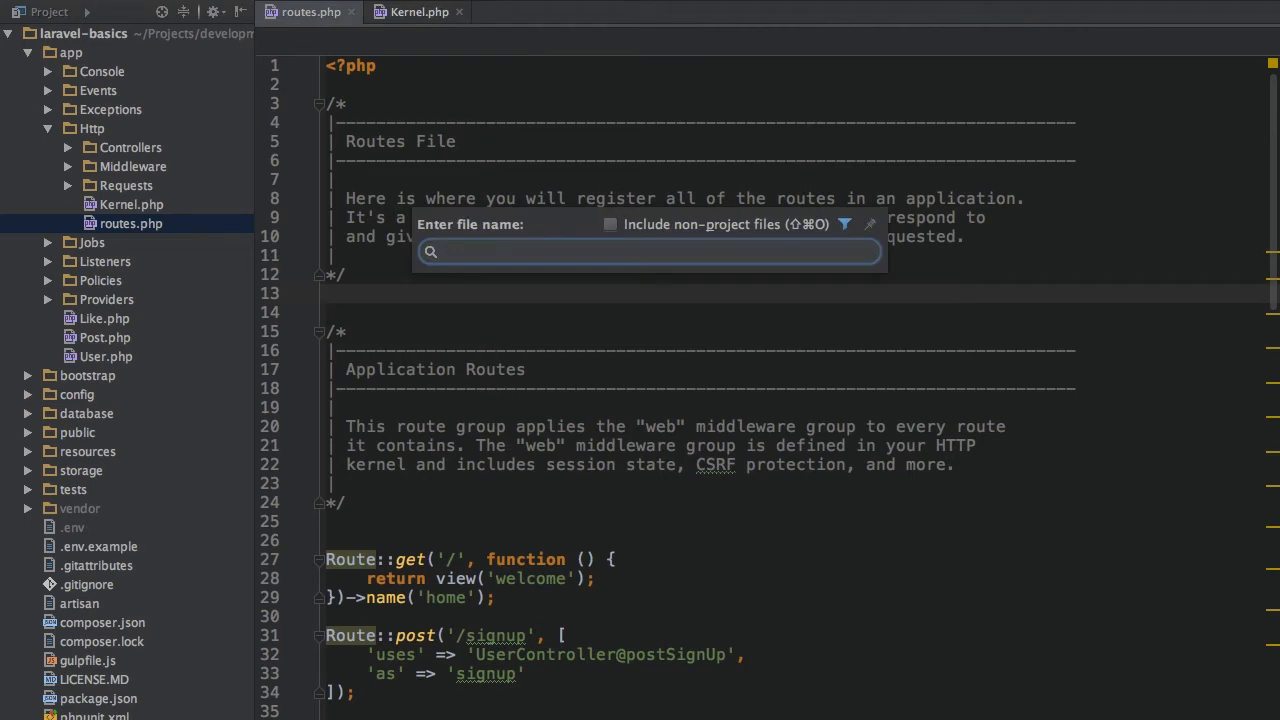
pyautogui.write('controller')
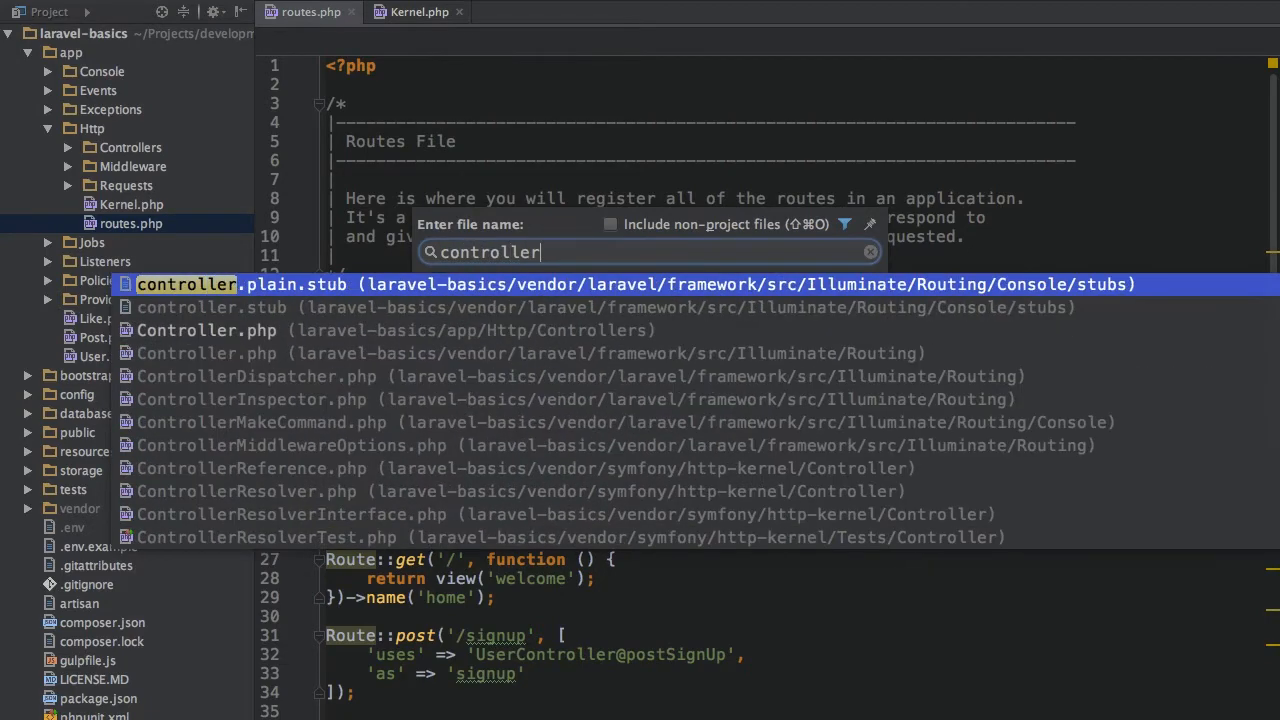
pyautogui.press('Down')
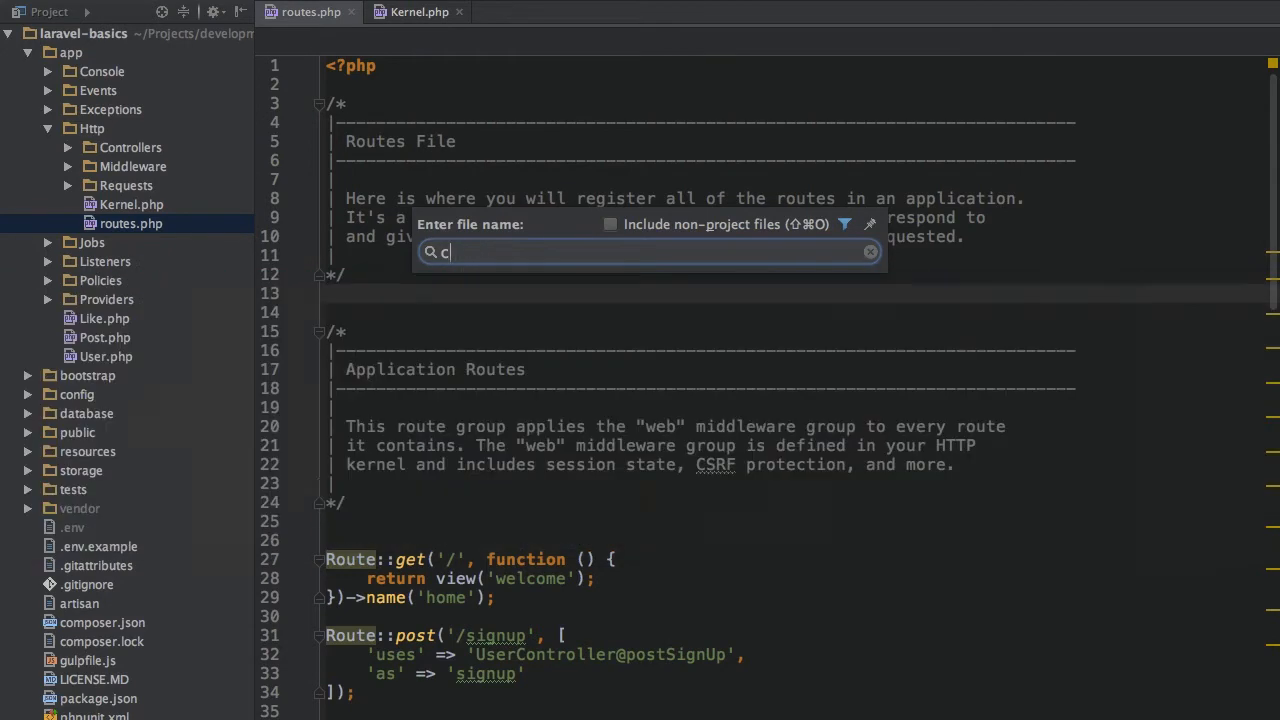
pyautogui.write('Like')
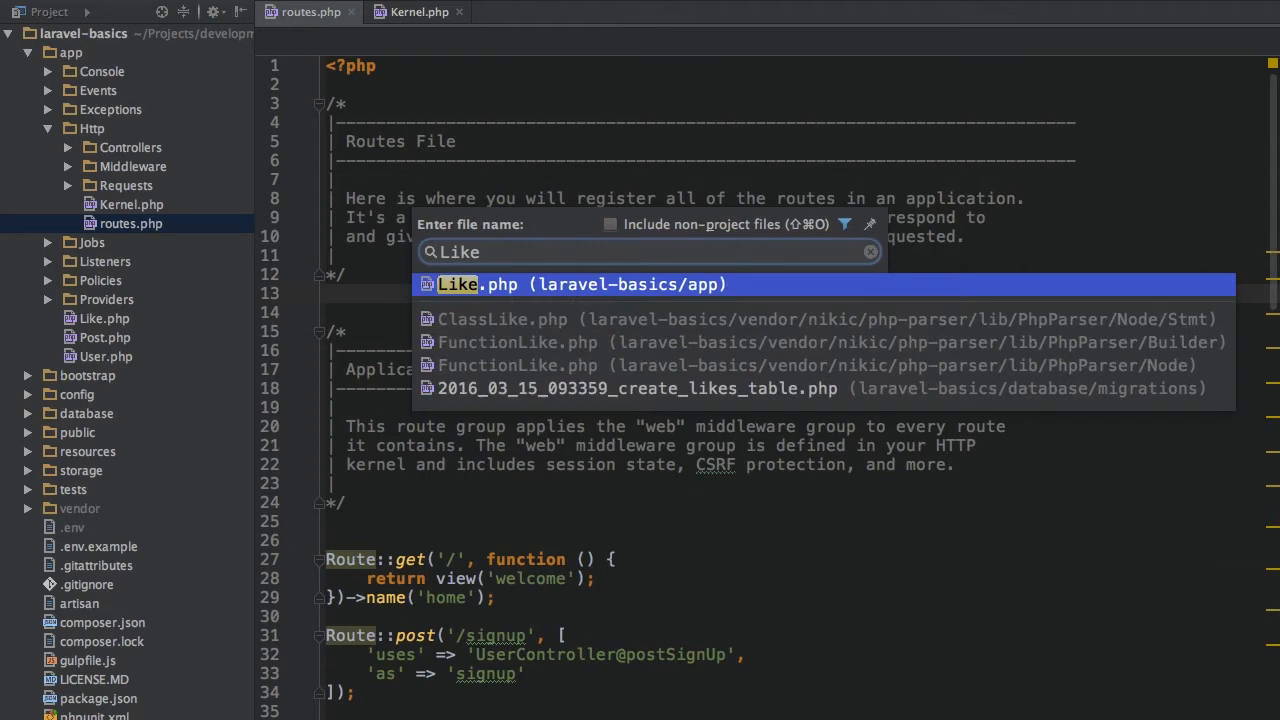
pyautogui.moveTo(548, 348)
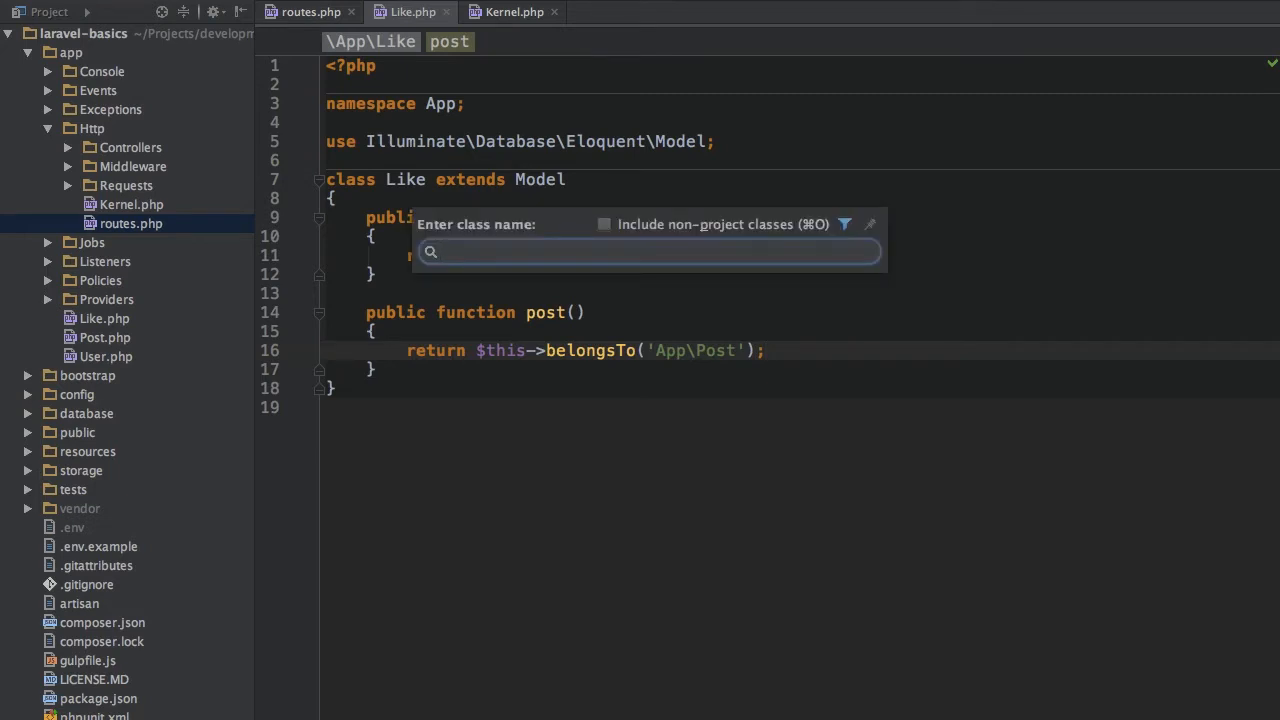
# Open Post.php via 'Pos', then PostController.php from app/Http/Controllers
pyautogui.write('Pos')
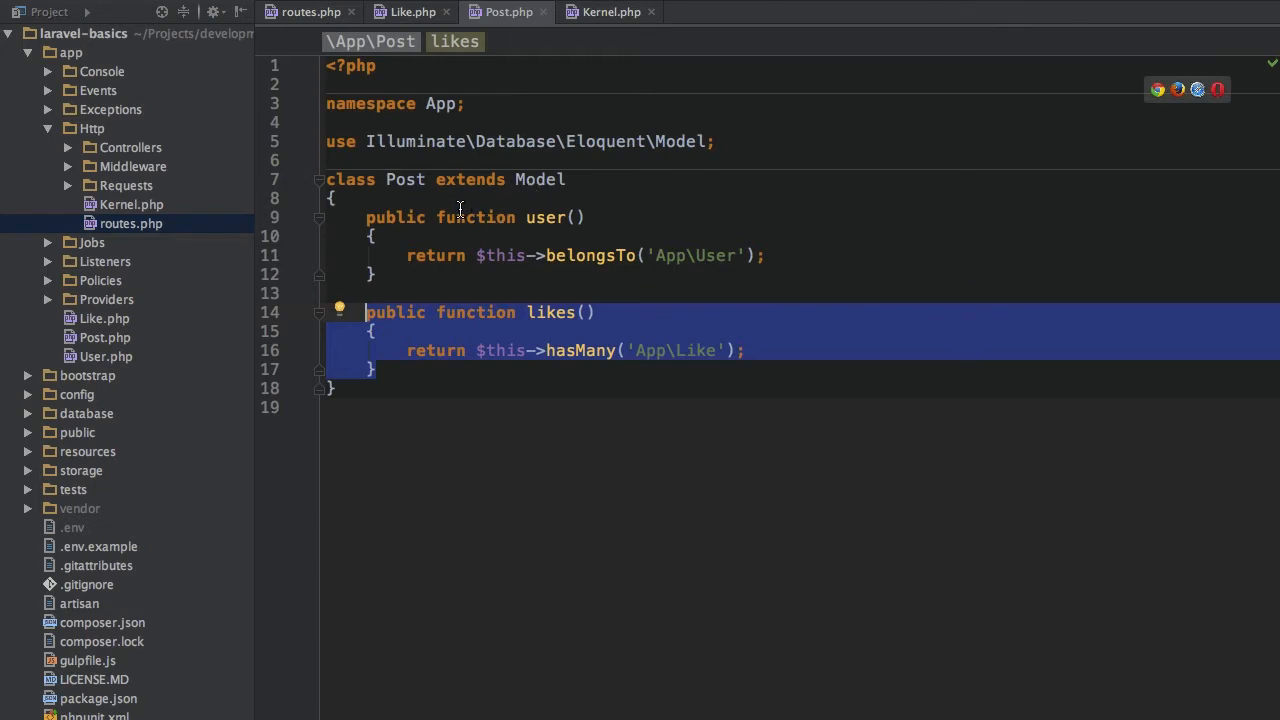
pyautogui.moveTo(570, 468)
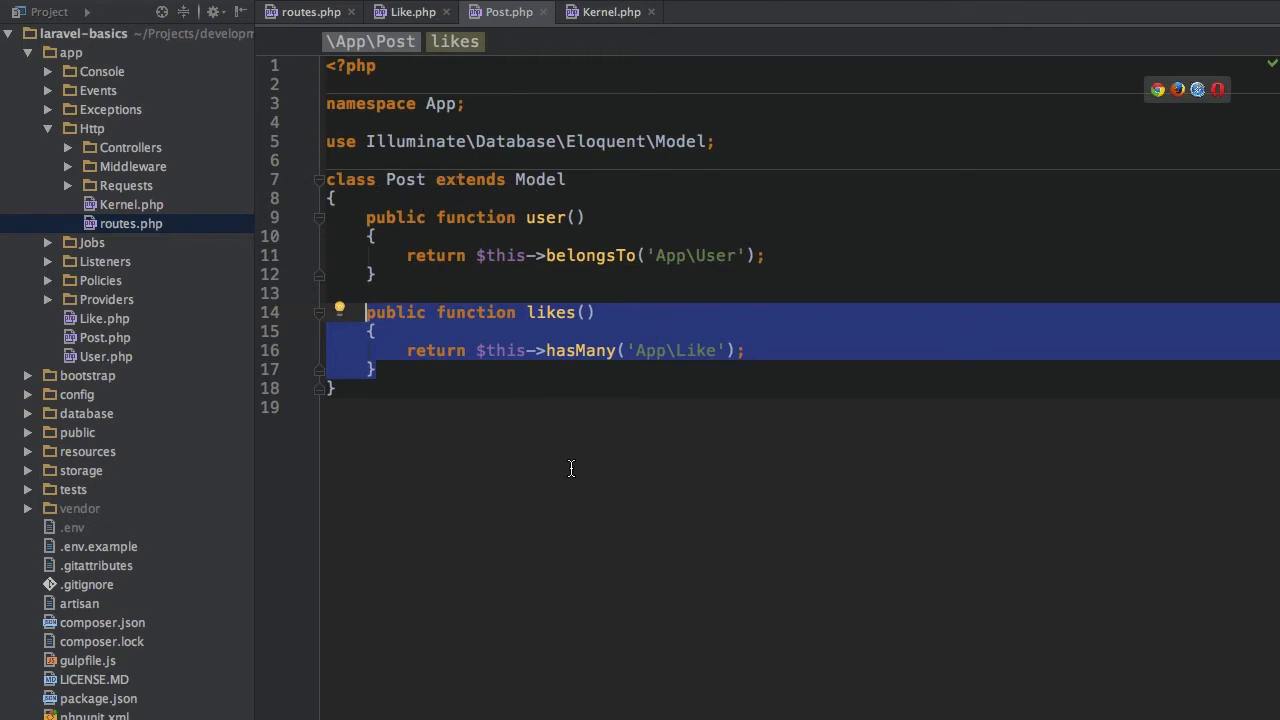
pyautogui.click(130, 148)
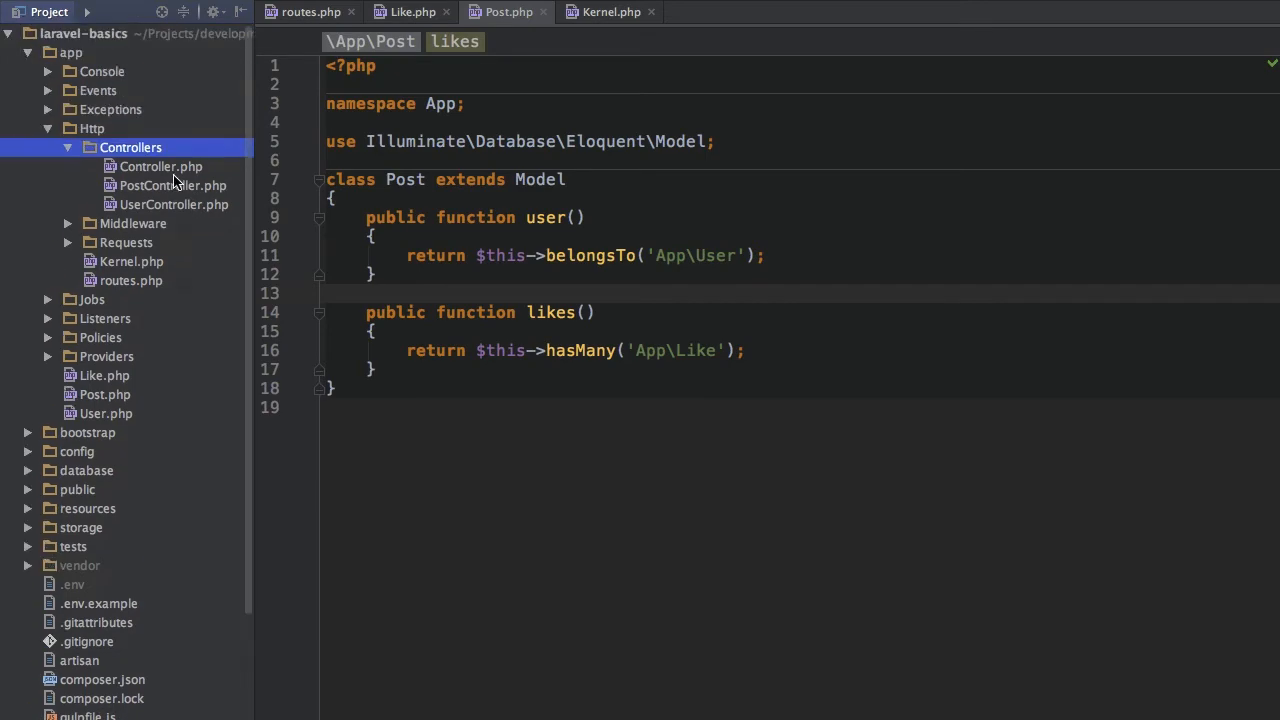
pyautogui.doubleClick(172, 184)
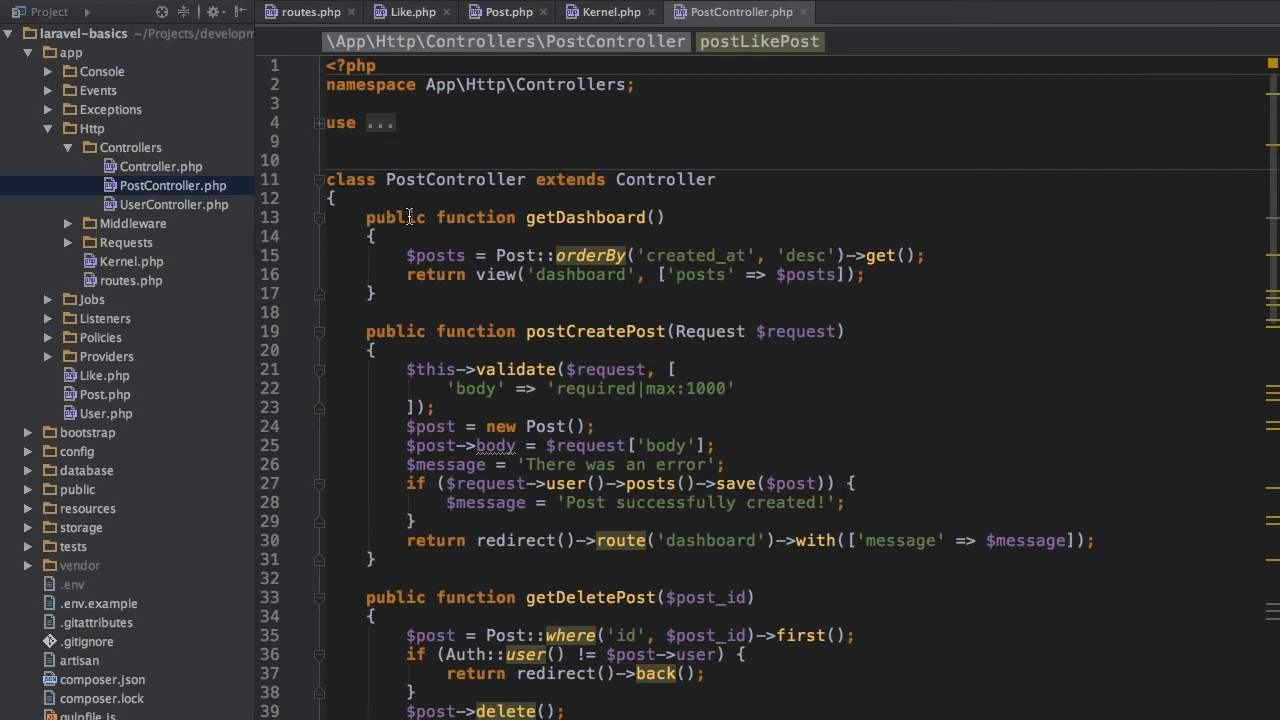
pyautogui.scroll(-3)
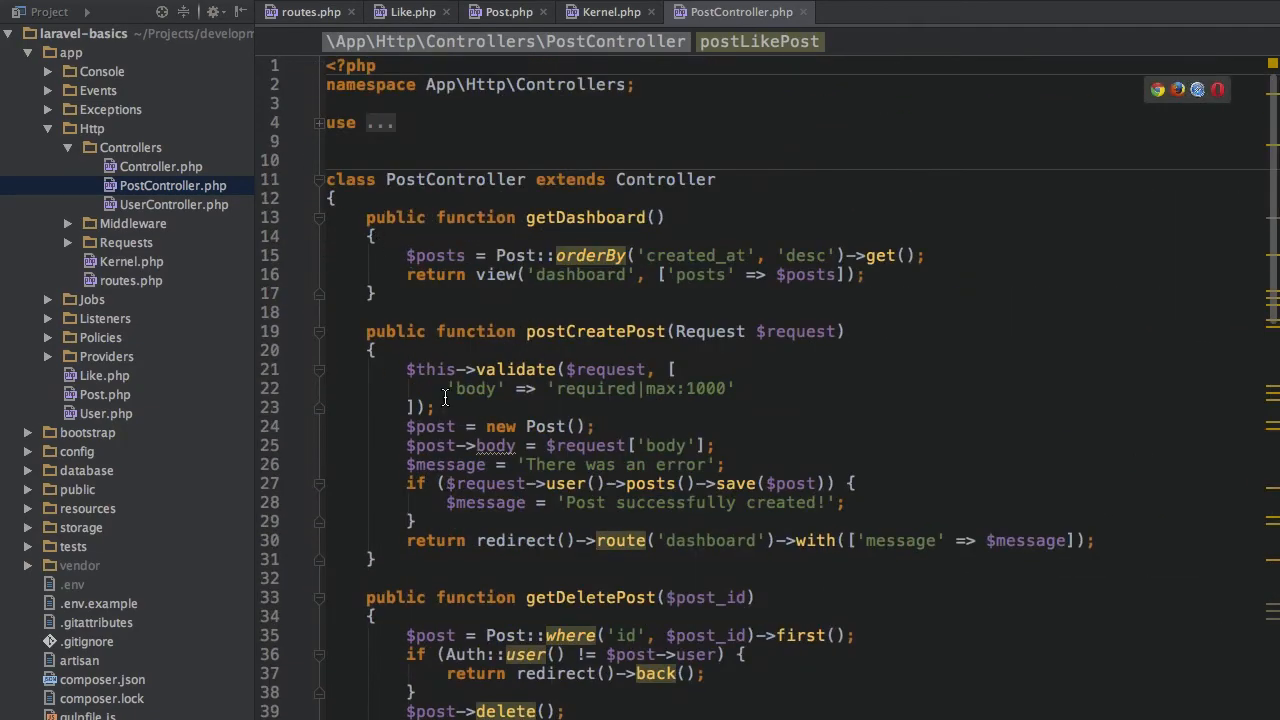
pyautogui.moveTo(640, 324)
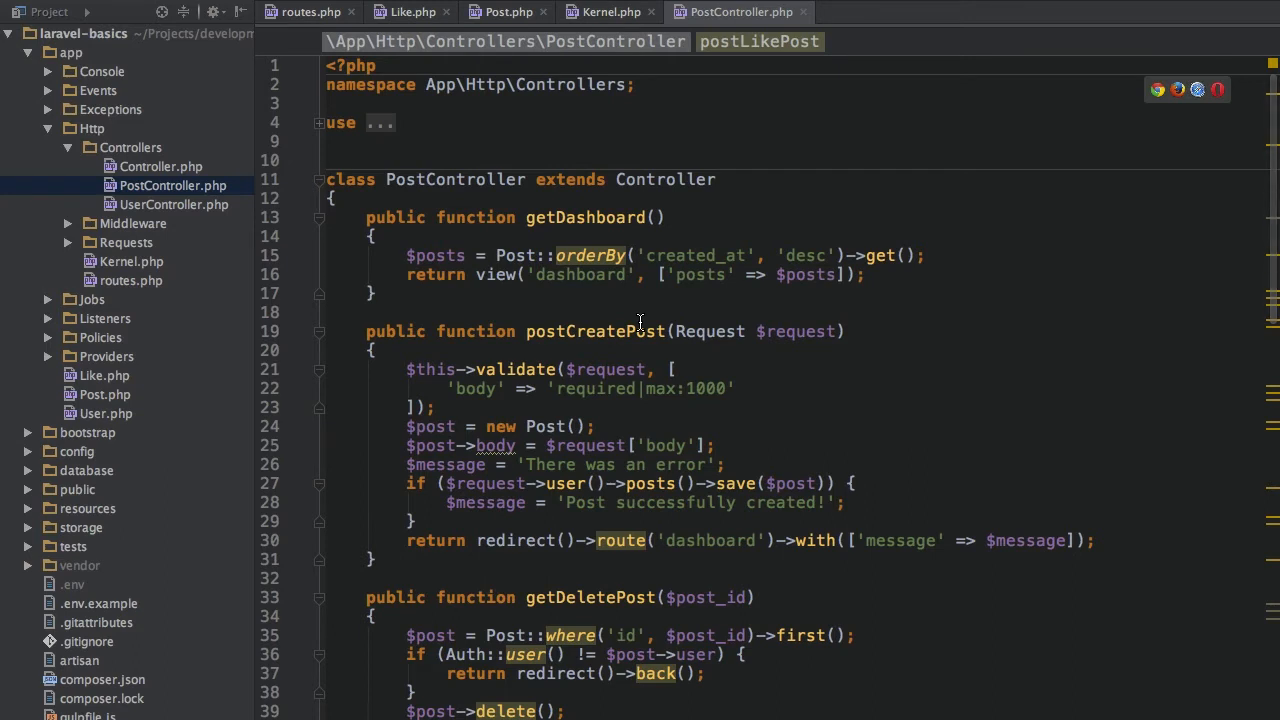
pyautogui.moveTo(672, 498)
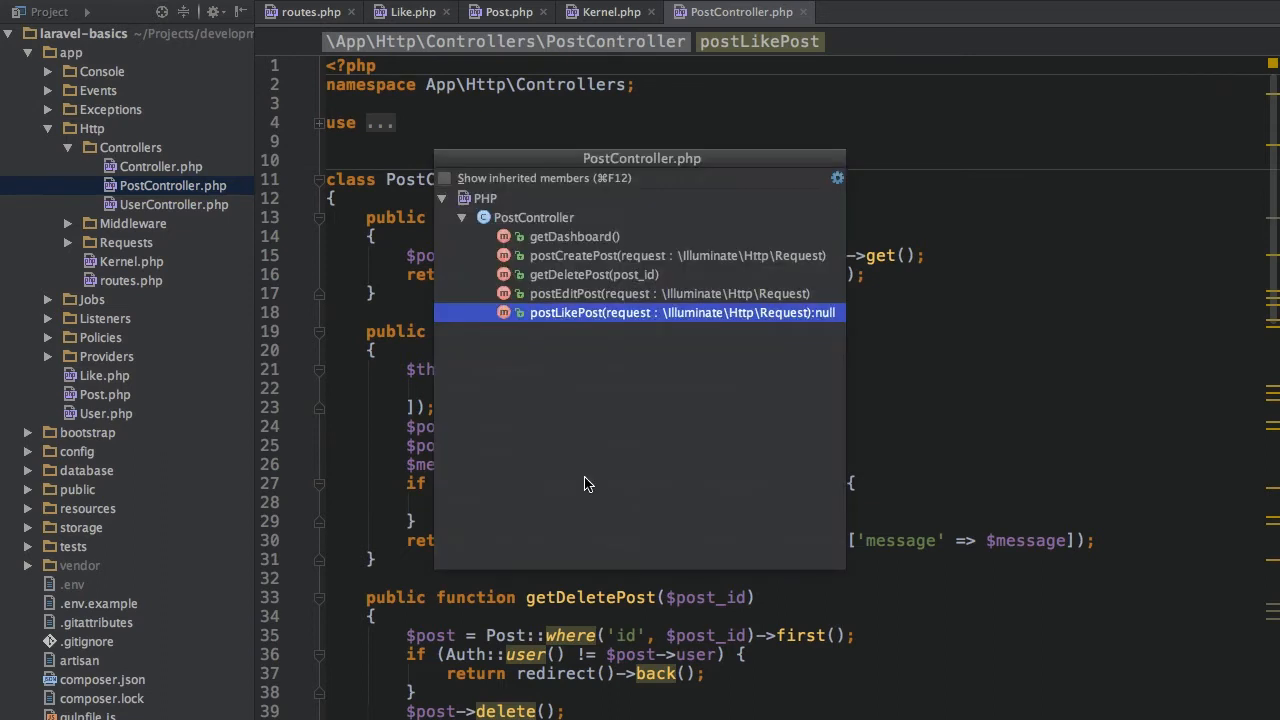
pyautogui.moveTo(530, 248)
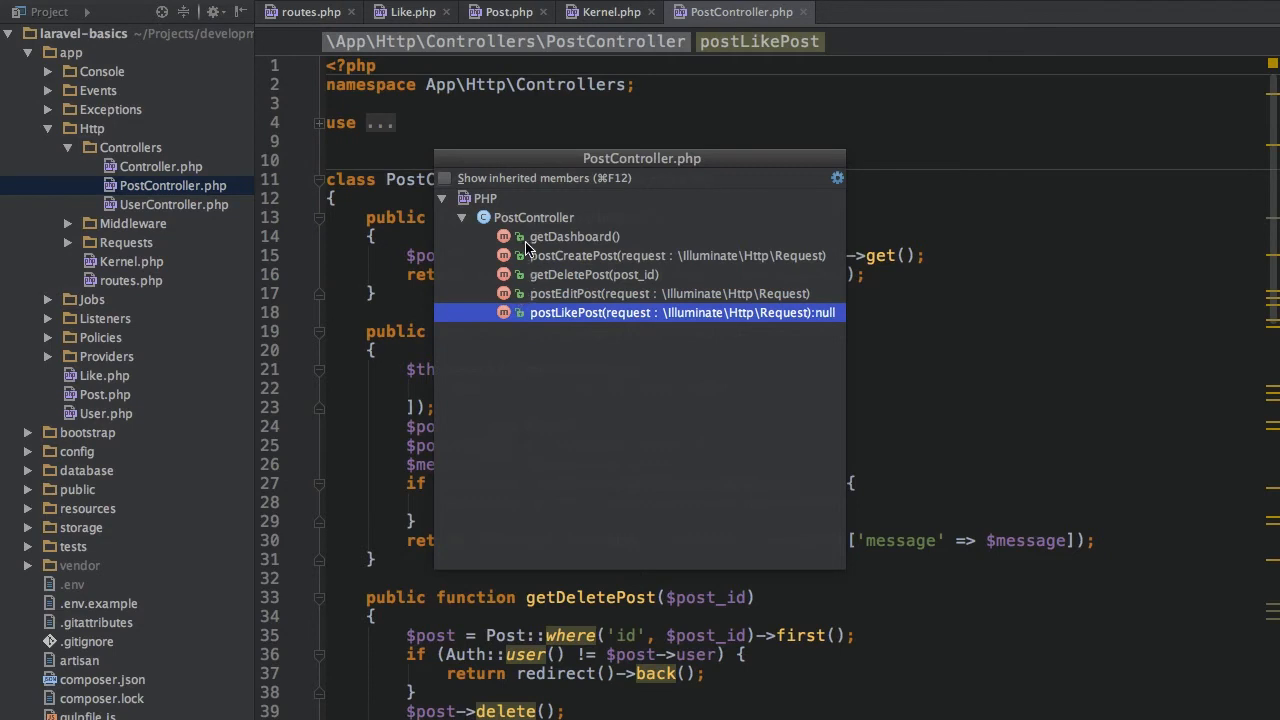
pyautogui.click(462, 216)
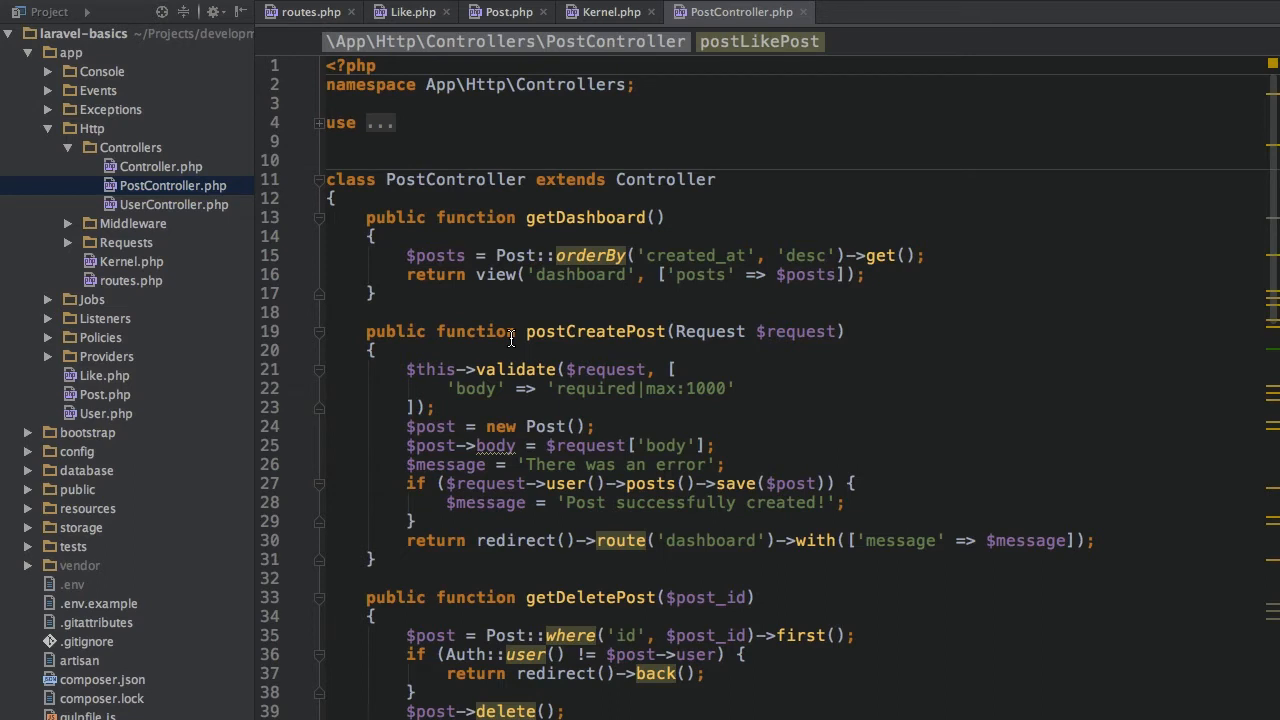
pyautogui.moveTo(876, 256)
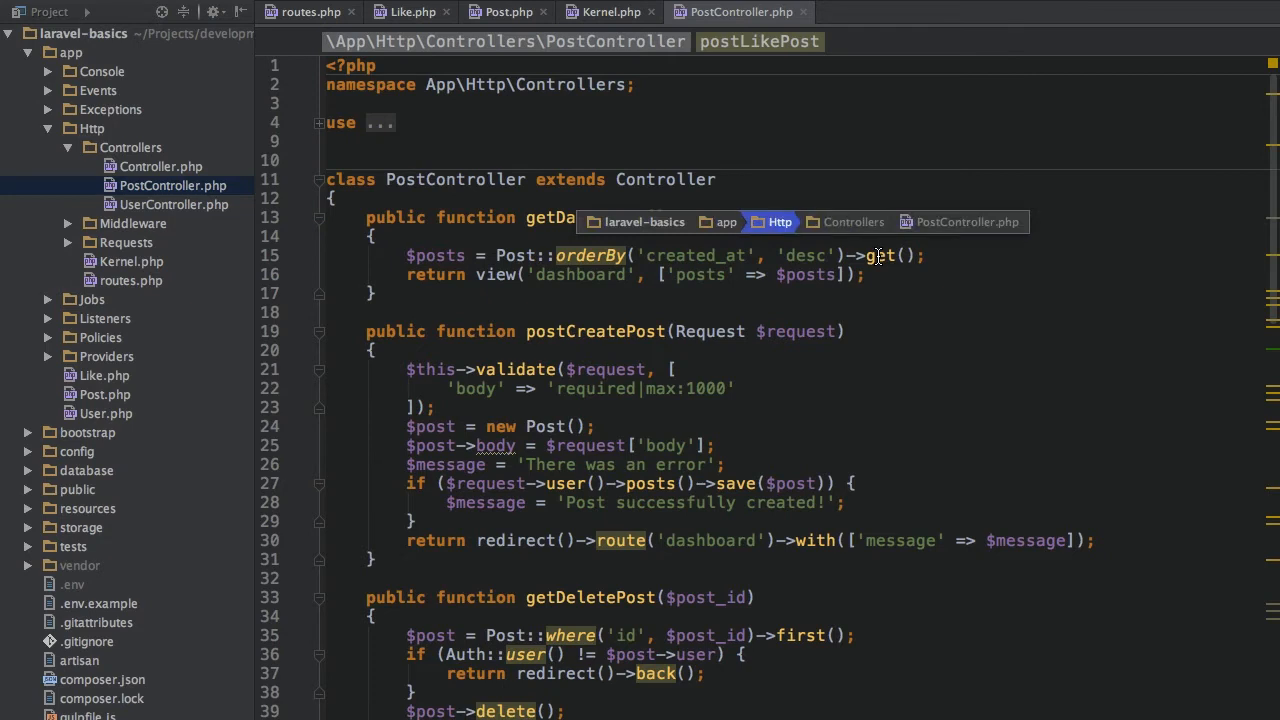
pyautogui.moveTo(852, 220)
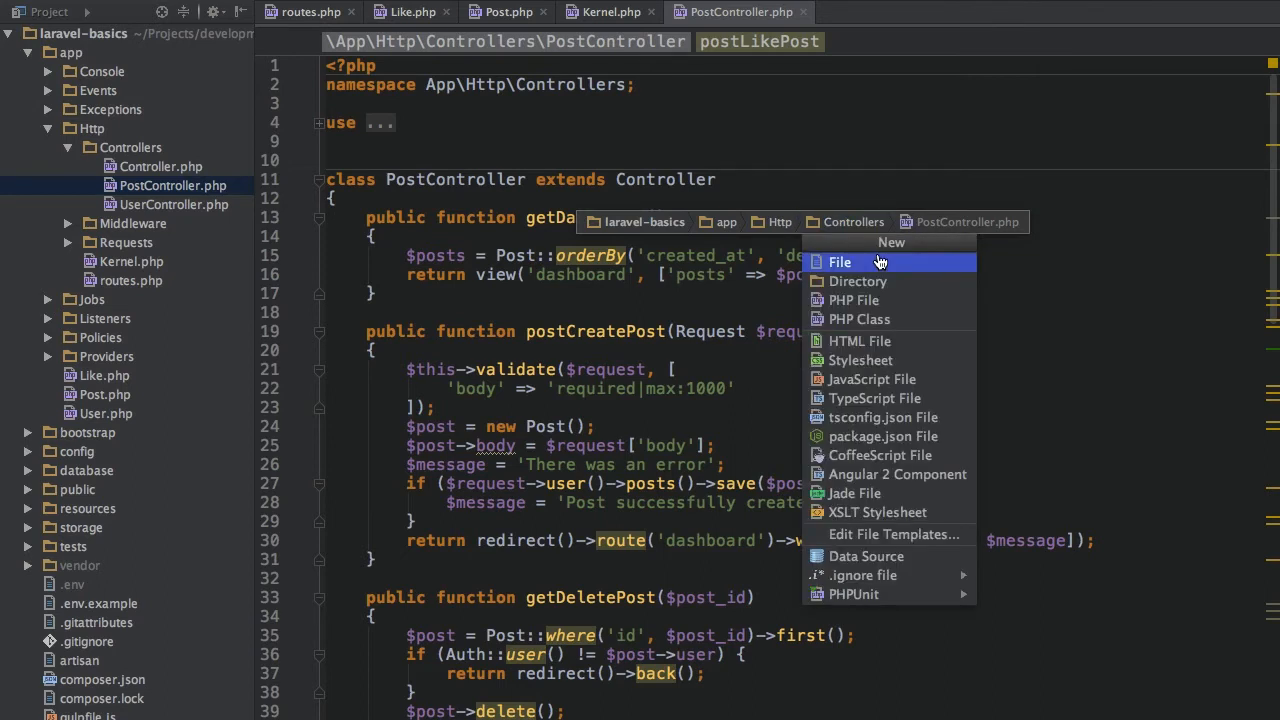
# Create Test.php in app/Http/Controllers and answer the Add File to Git prompt
pyautogui.click(840, 262)
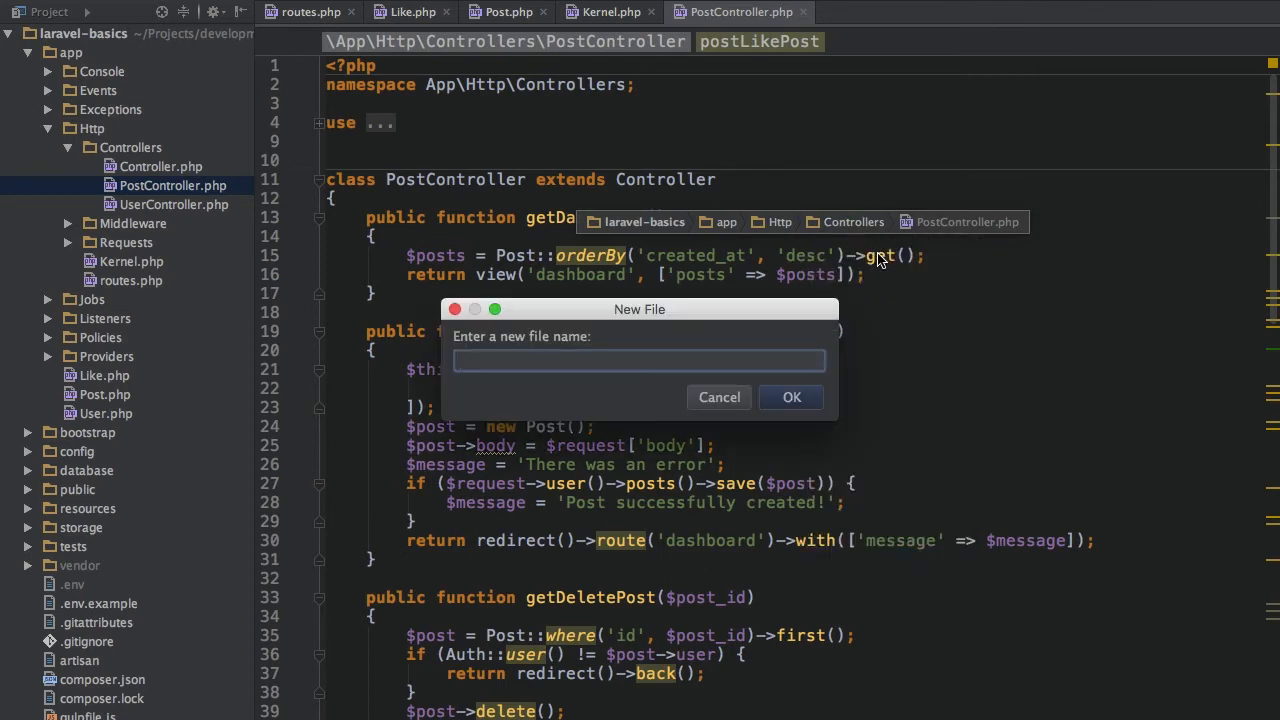
pyautogui.write('Test.php')
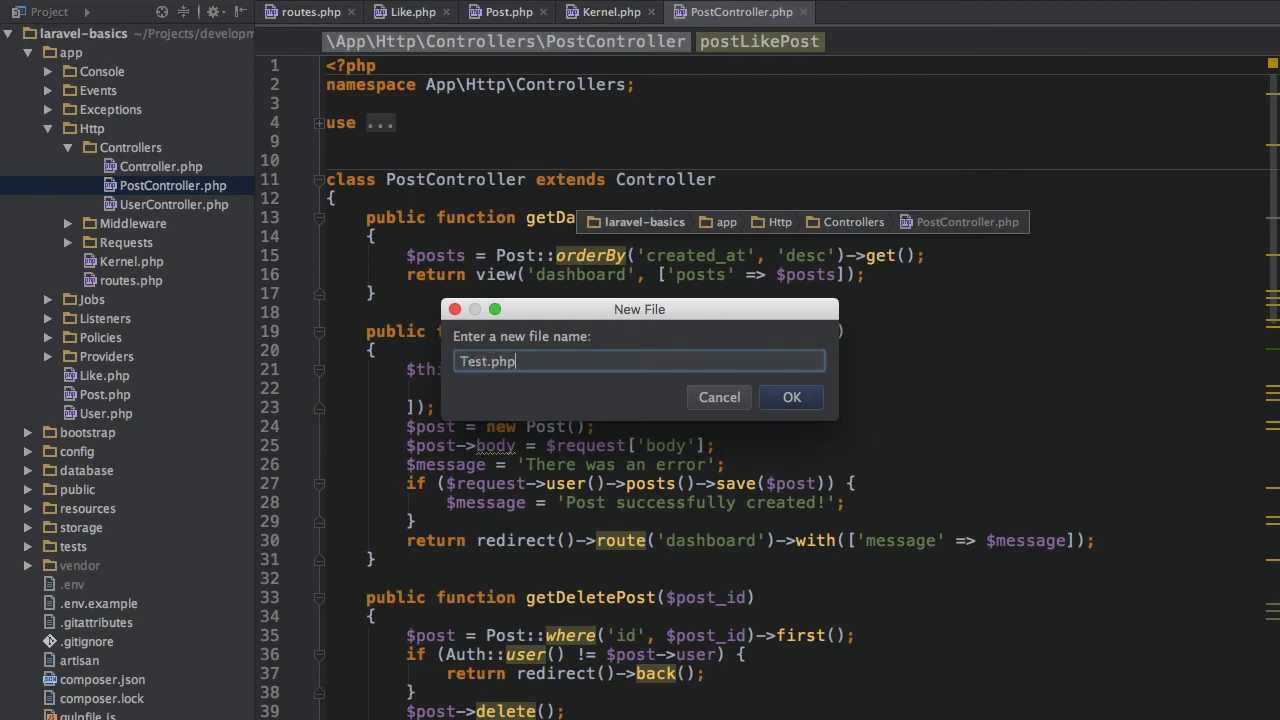
pyautogui.click(792, 396)
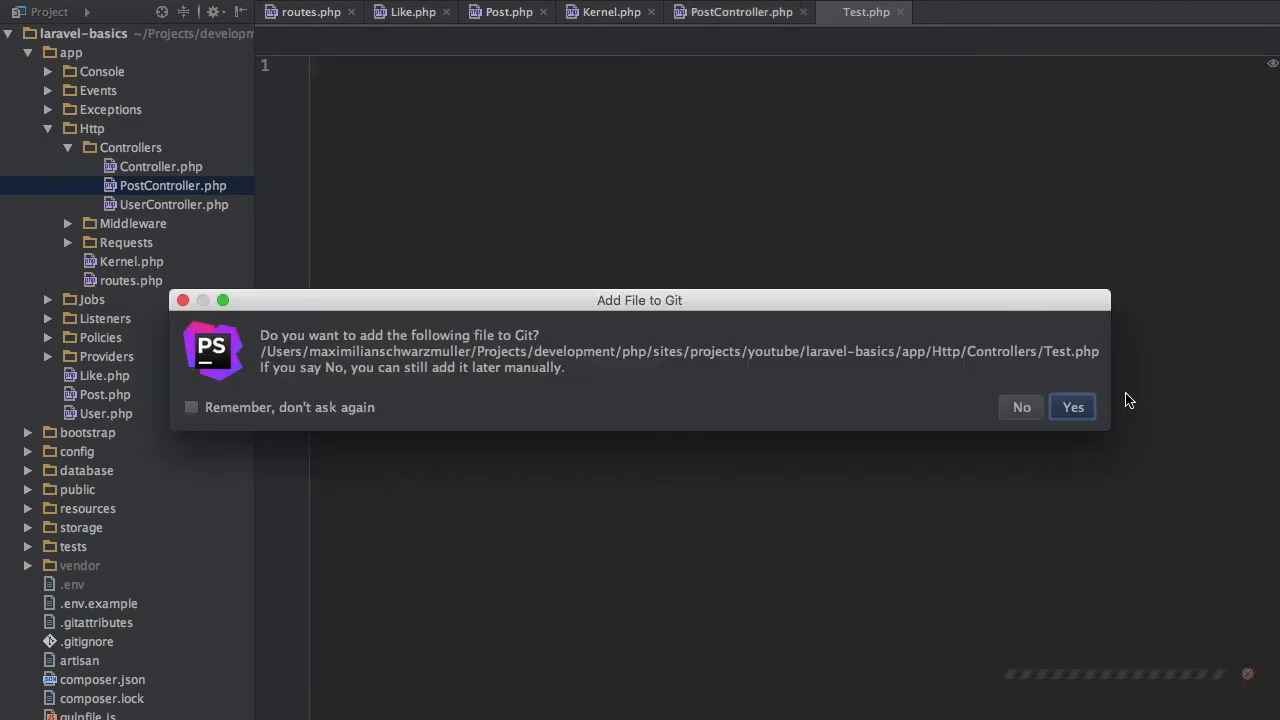
pyautogui.click(1072, 408)
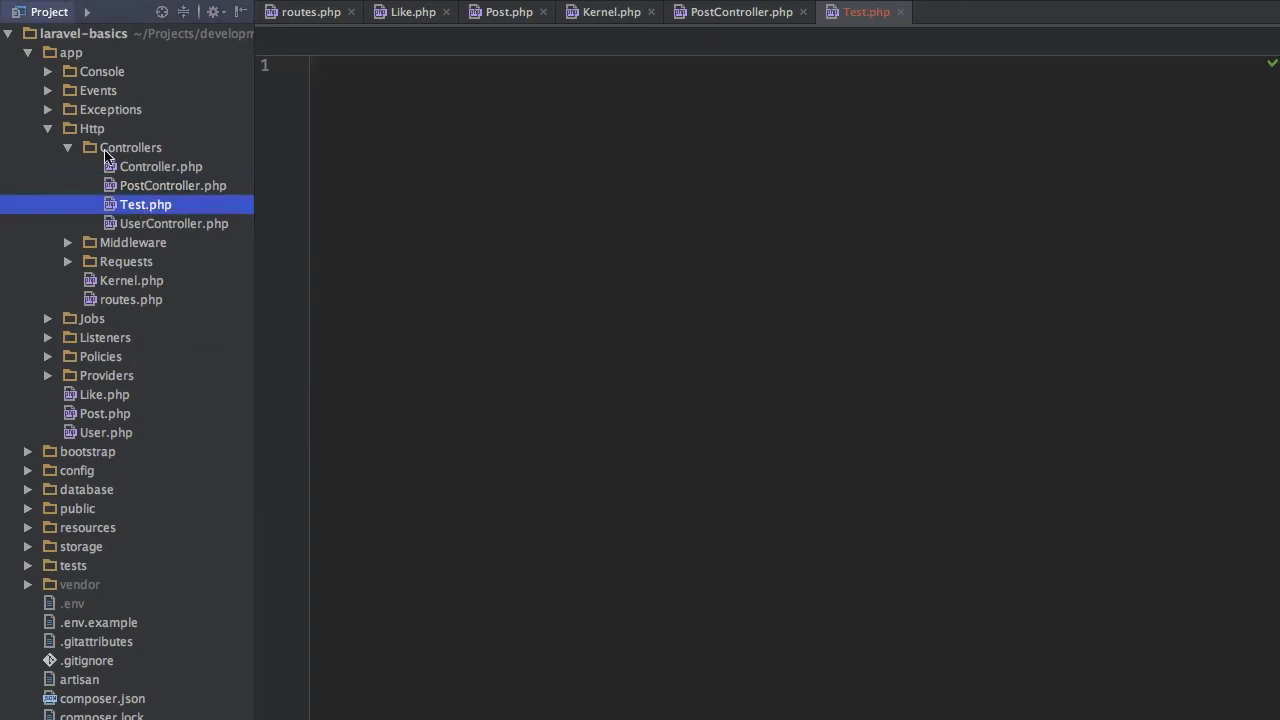
pyautogui.click(130, 148)
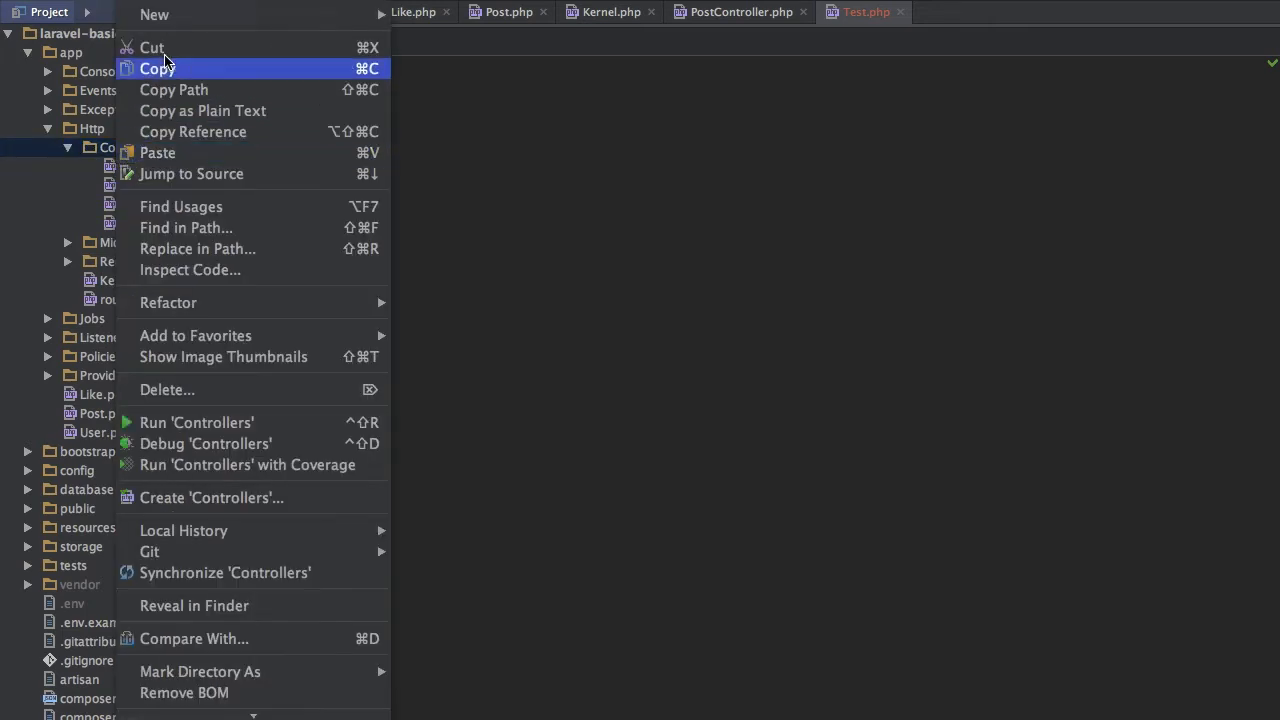
pyautogui.moveTo(192, 172)
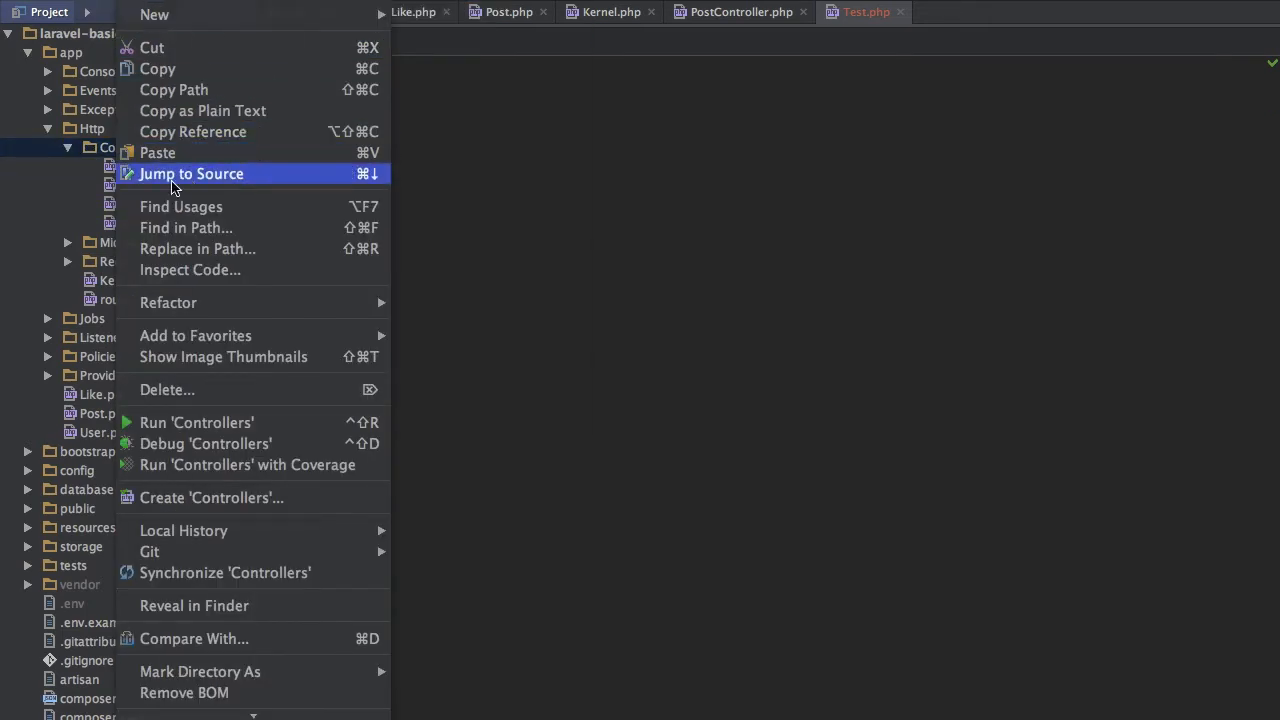
# Show the Controllers folder context menu before heading to Preferences
pyautogui.click(192, 172)
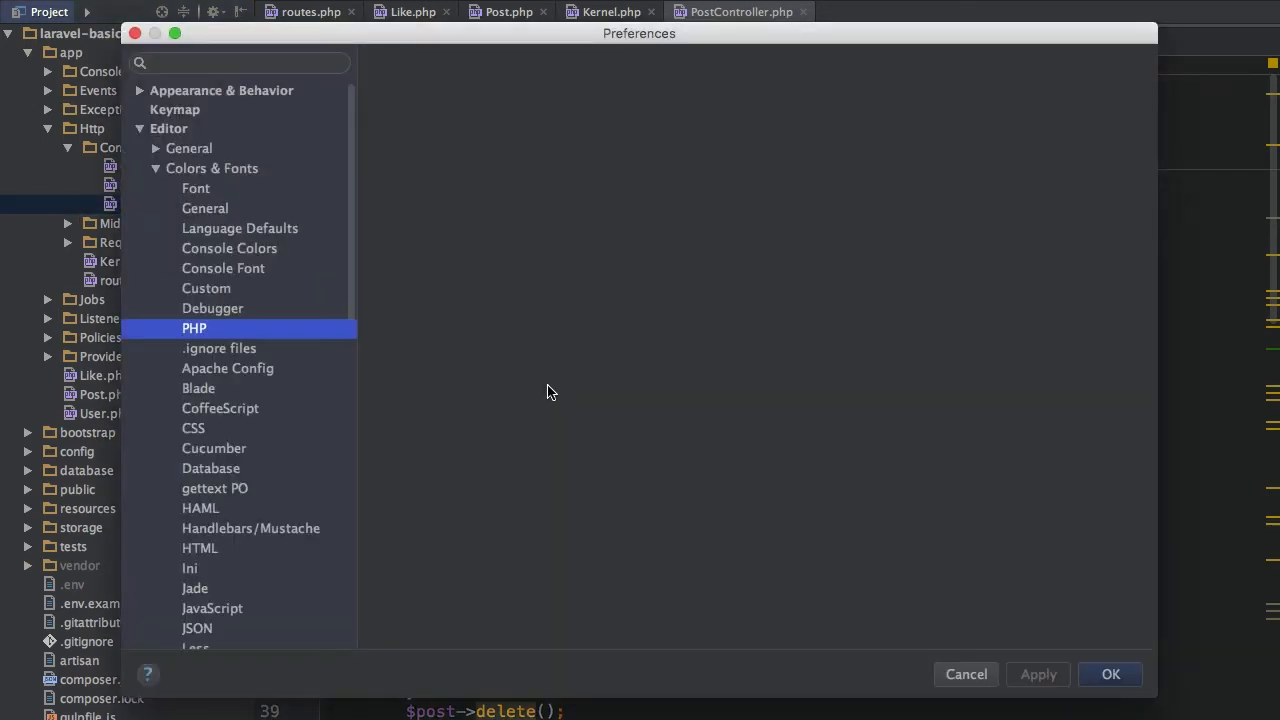
# Switch Preferences to the Keymap page with action groups collapsed, ready to search
pyautogui.click(156, 128)
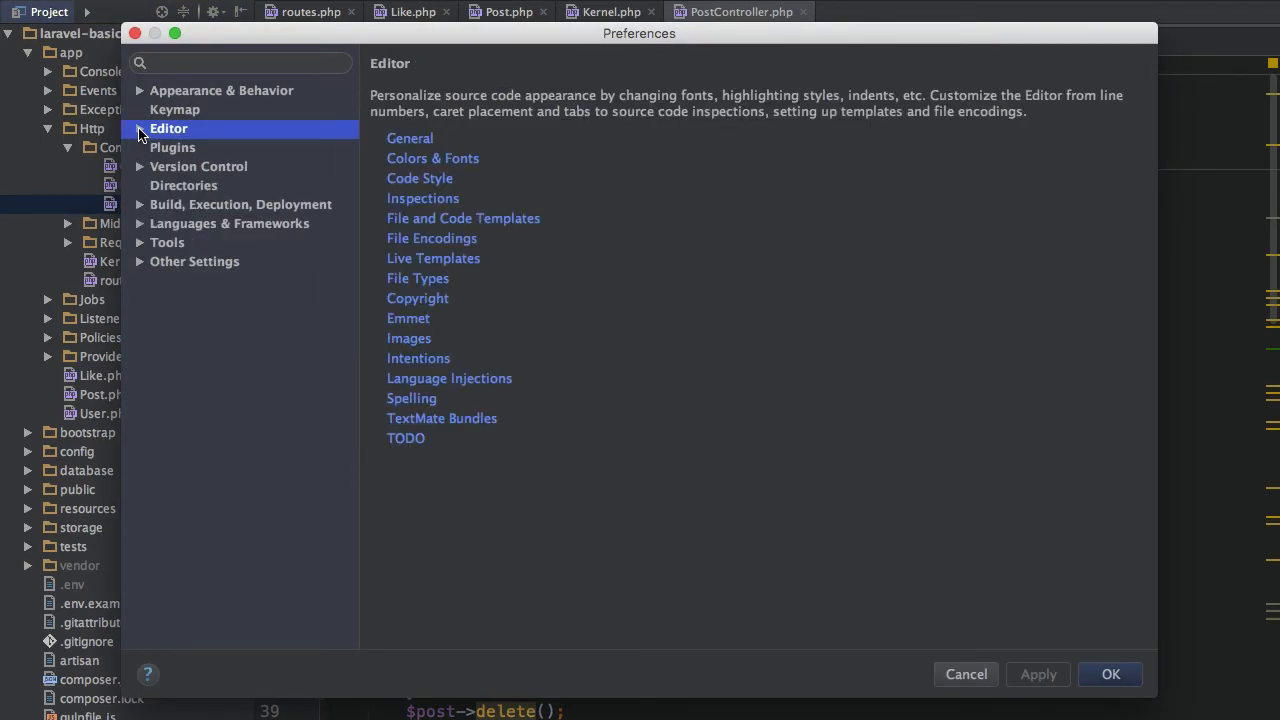
pyautogui.click(176, 108)
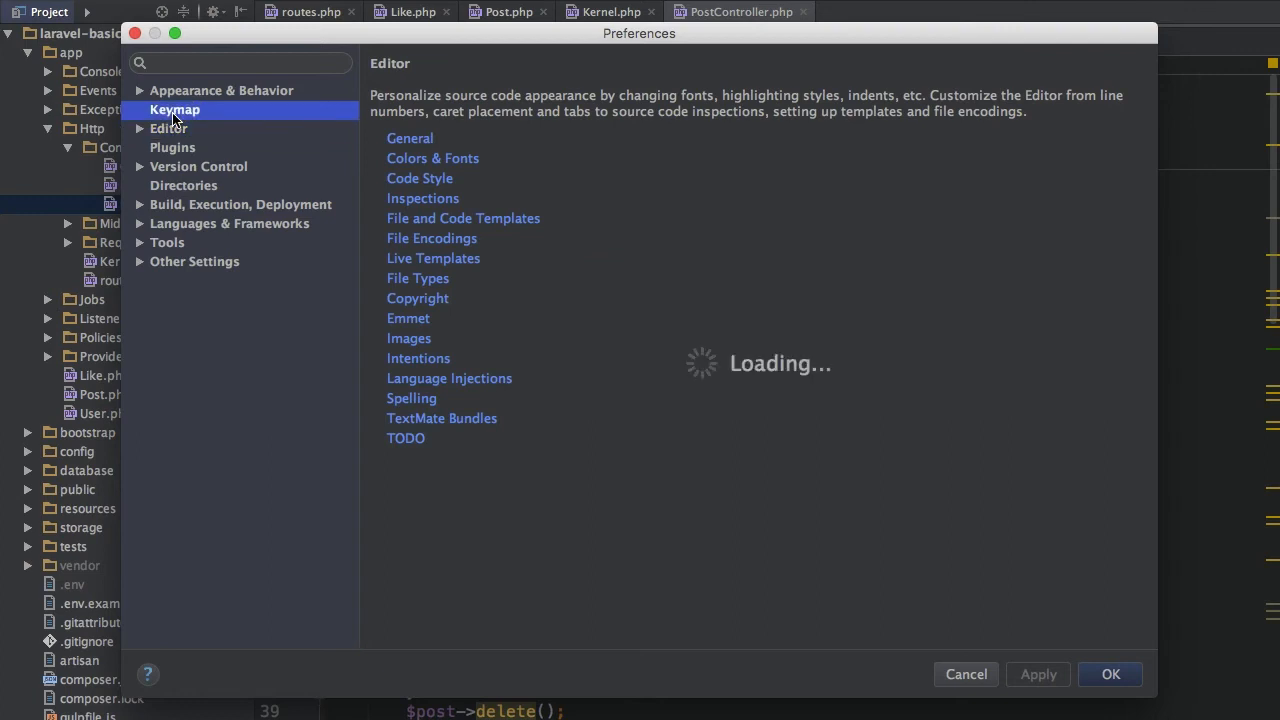
pyautogui.click(174, 108)
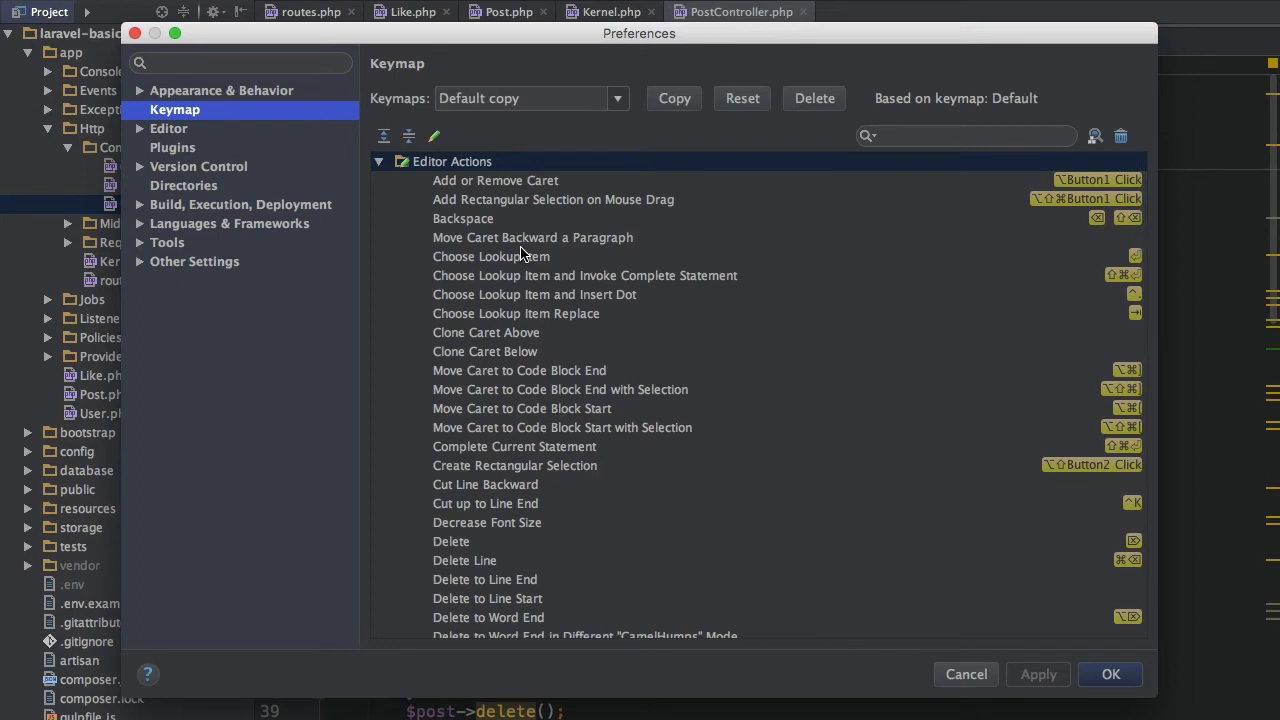
pyautogui.moveTo(518, 252)
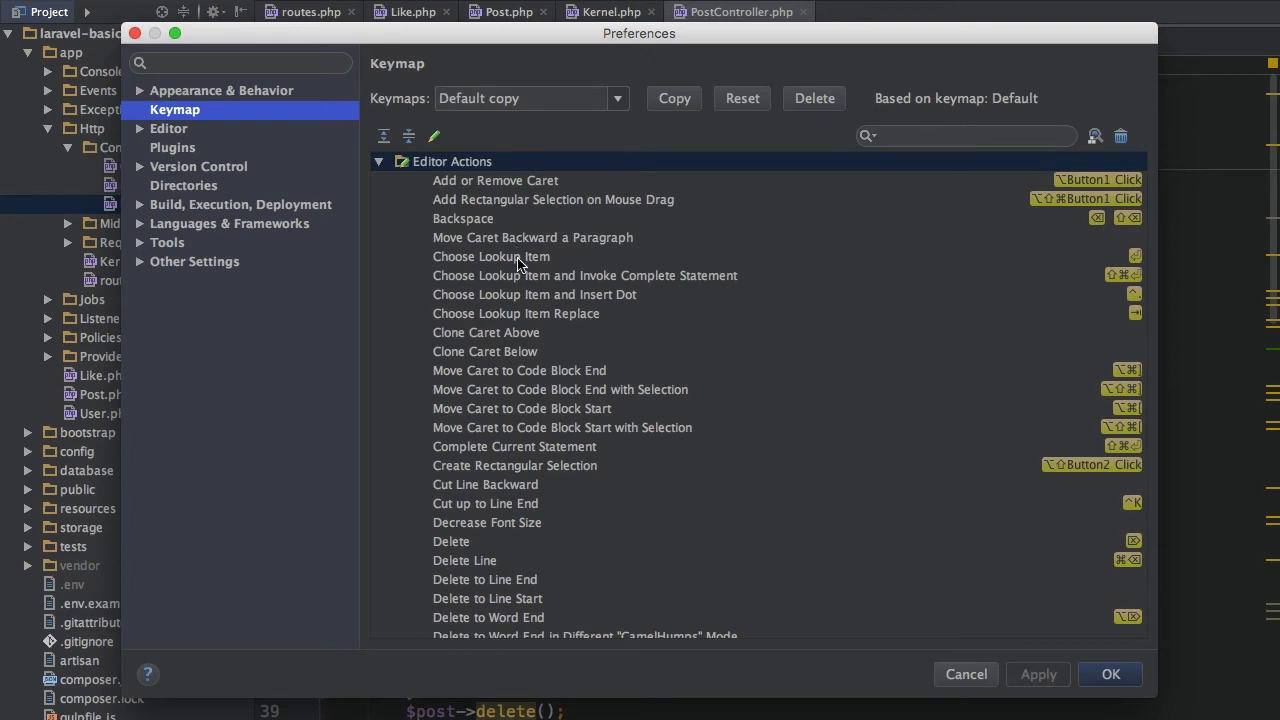
pyautogui.scroll(-3)
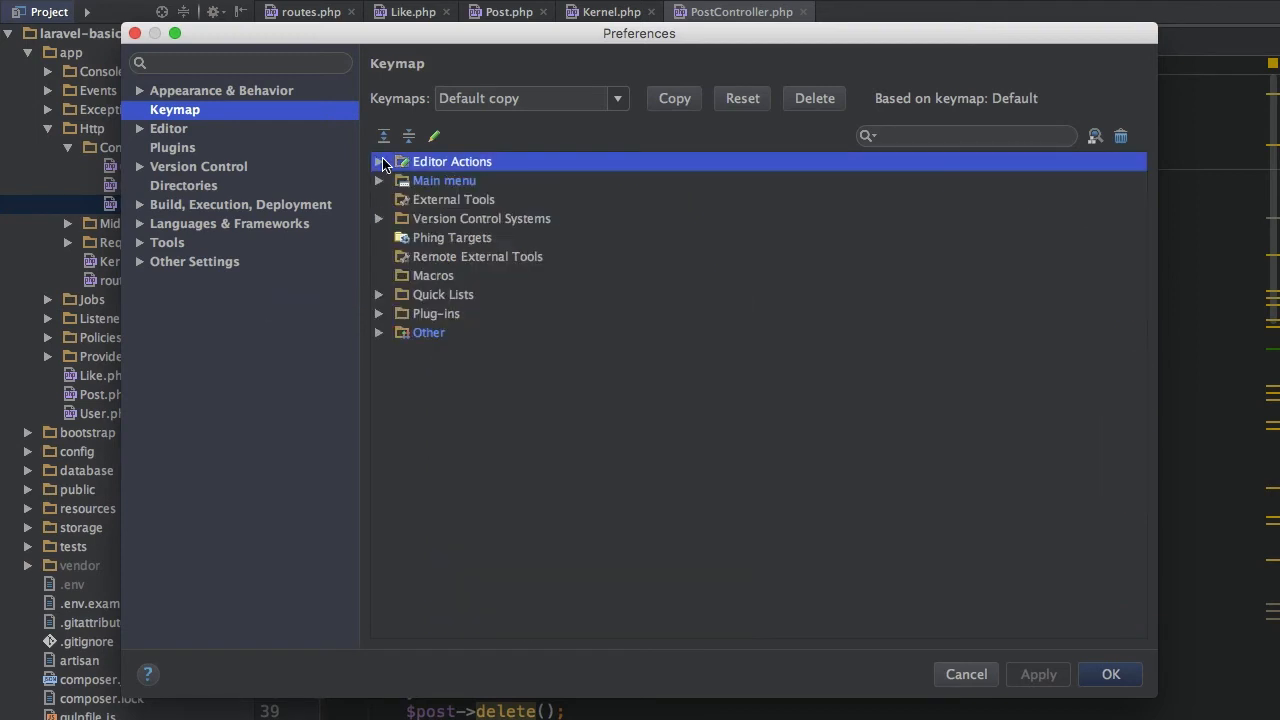
pyautogui.moveTo(520, 168)
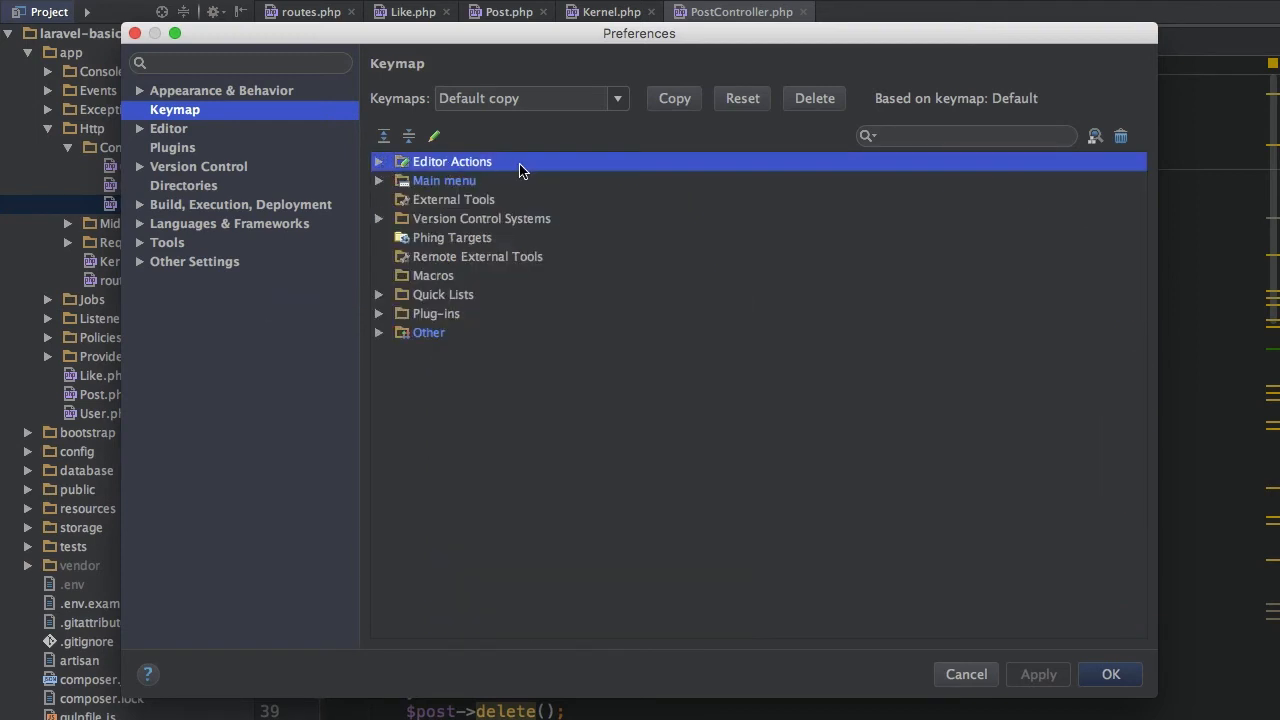
pyautogui.click(964, 136)
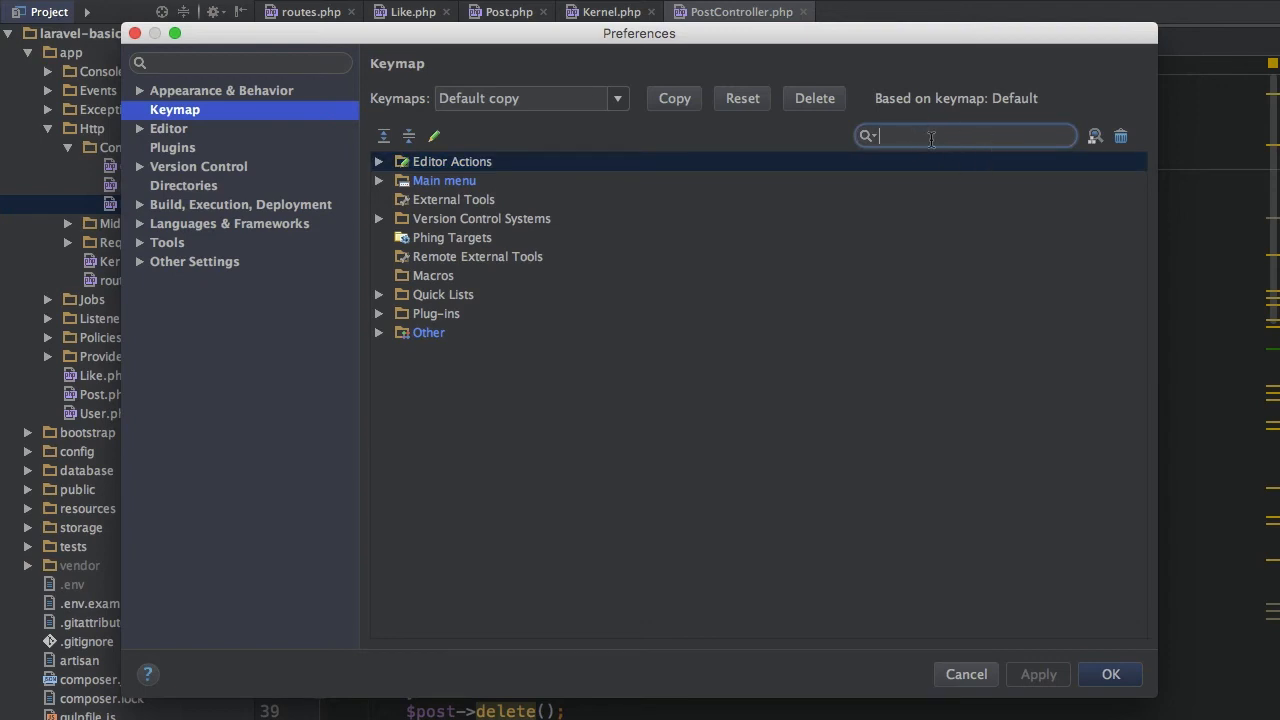
# Search actions for 'na', then by shortcut ⌘F12 to isolate Navigate > File Structure
pyautogui.write('navigate')
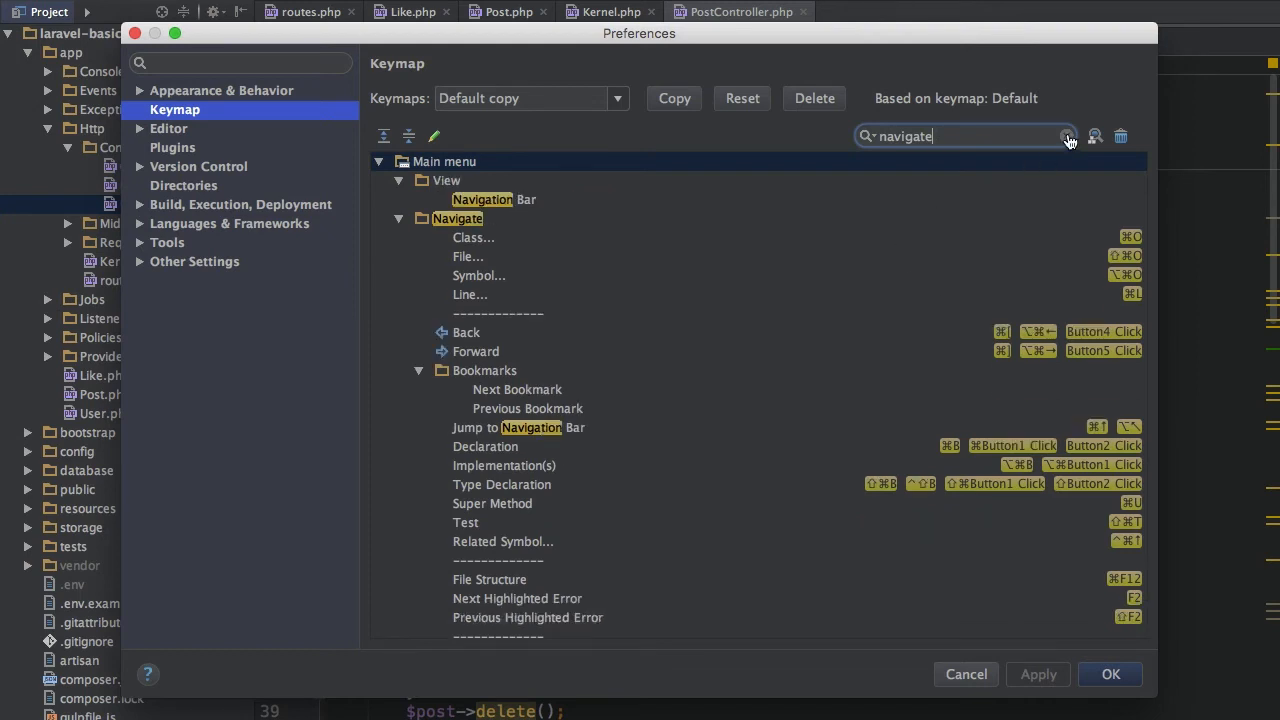
pyautogui.click(1068, 136)
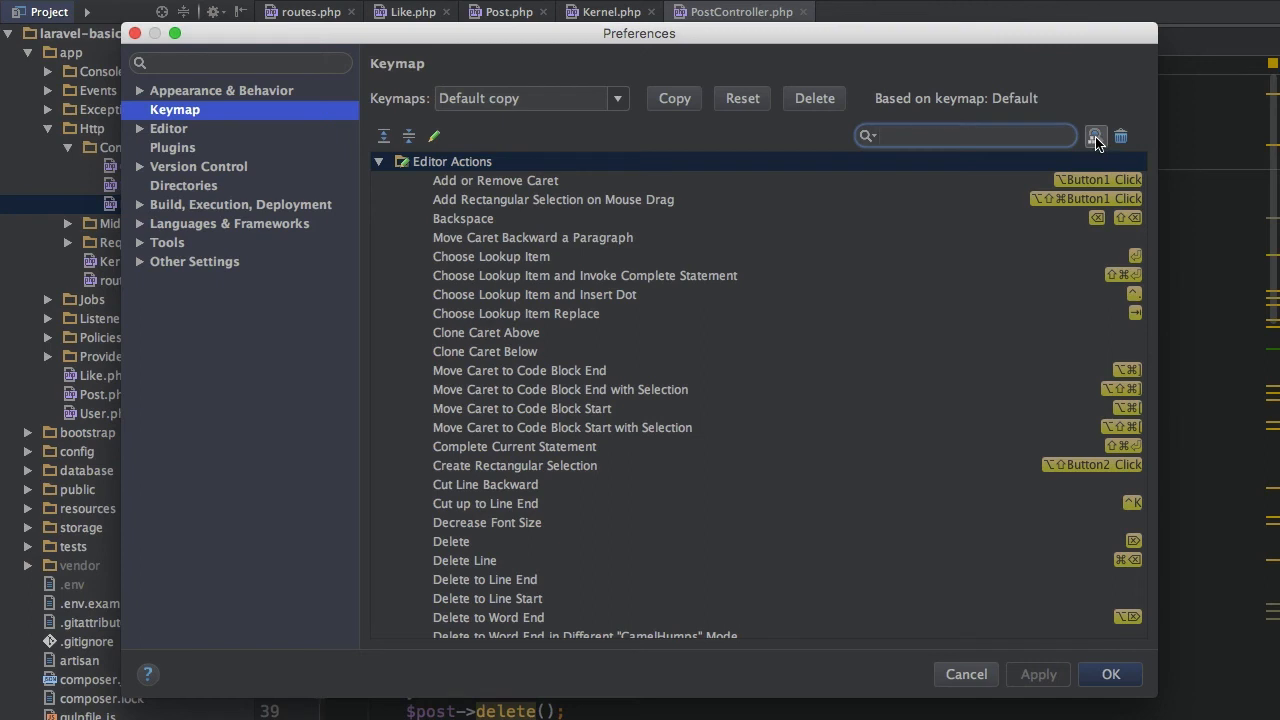
pyautogui.moveTo(1096, 136)
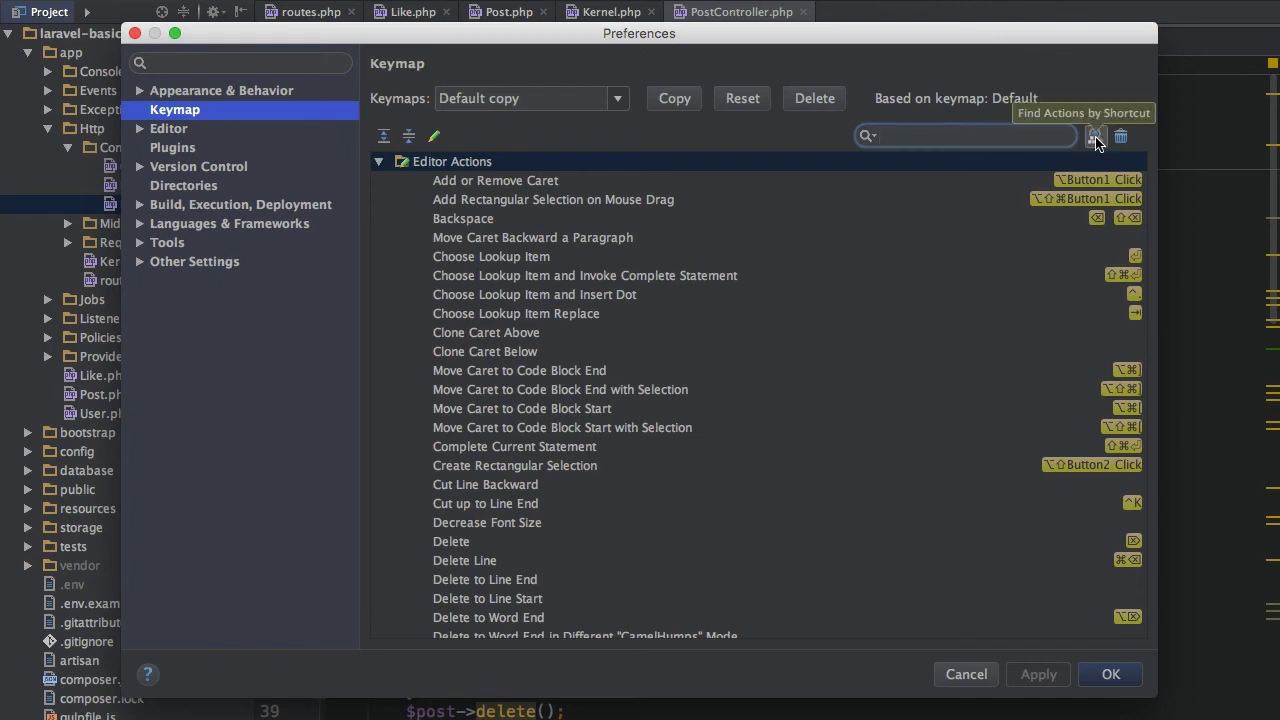
pyautogui.click(1096, 136)
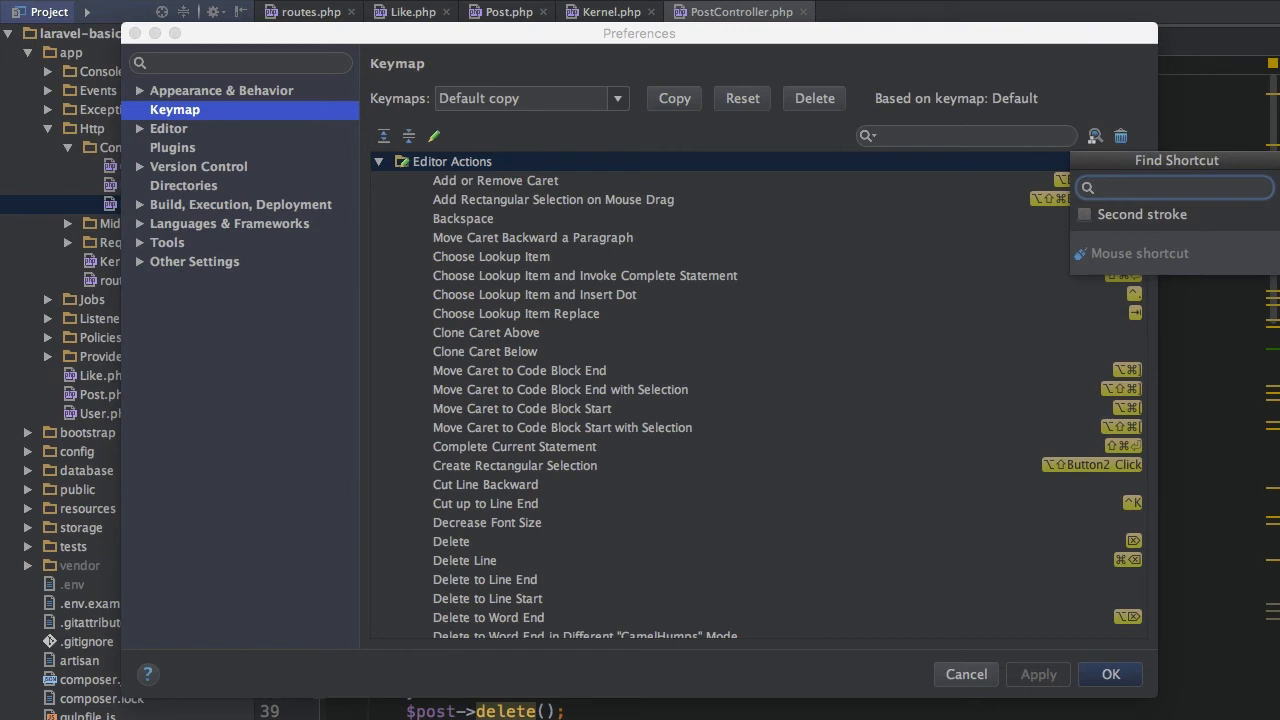
pyautogui.write('⌘F12')
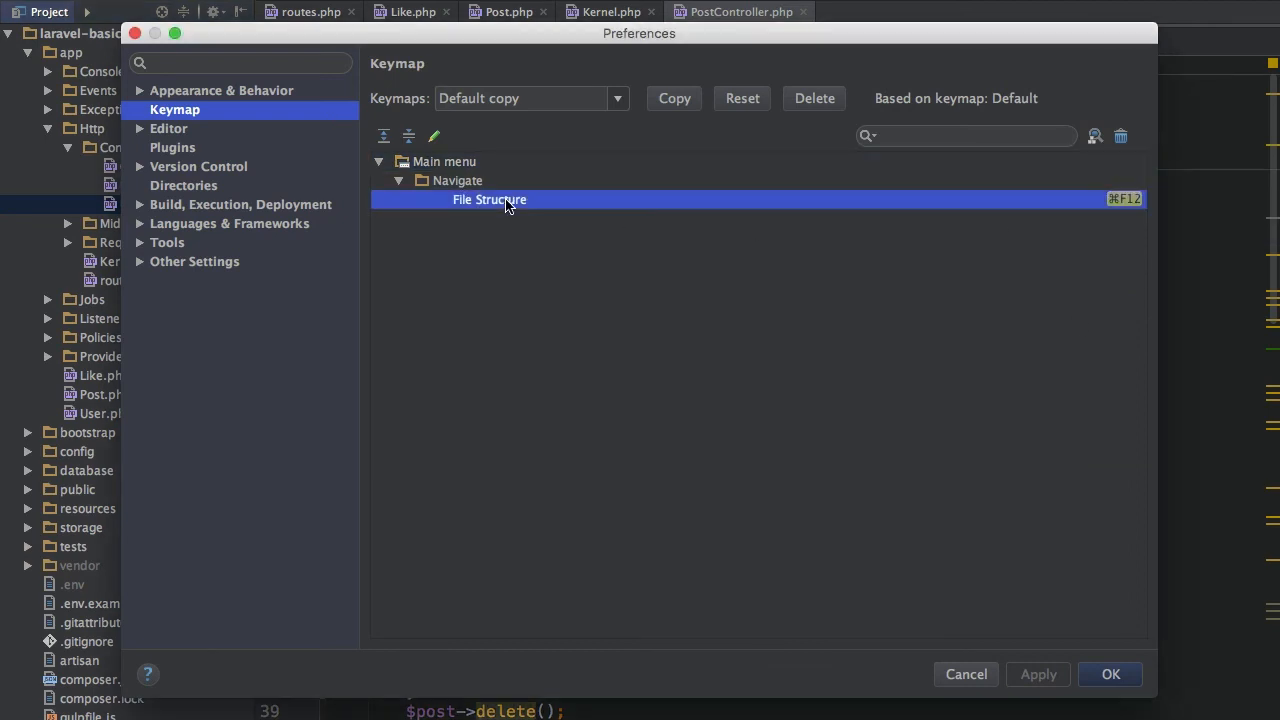
# Add ⌘R as a File Structure shortcut, confirming despite the Refresh/Replace conflict
pyautogui.rightClick(488, 200)
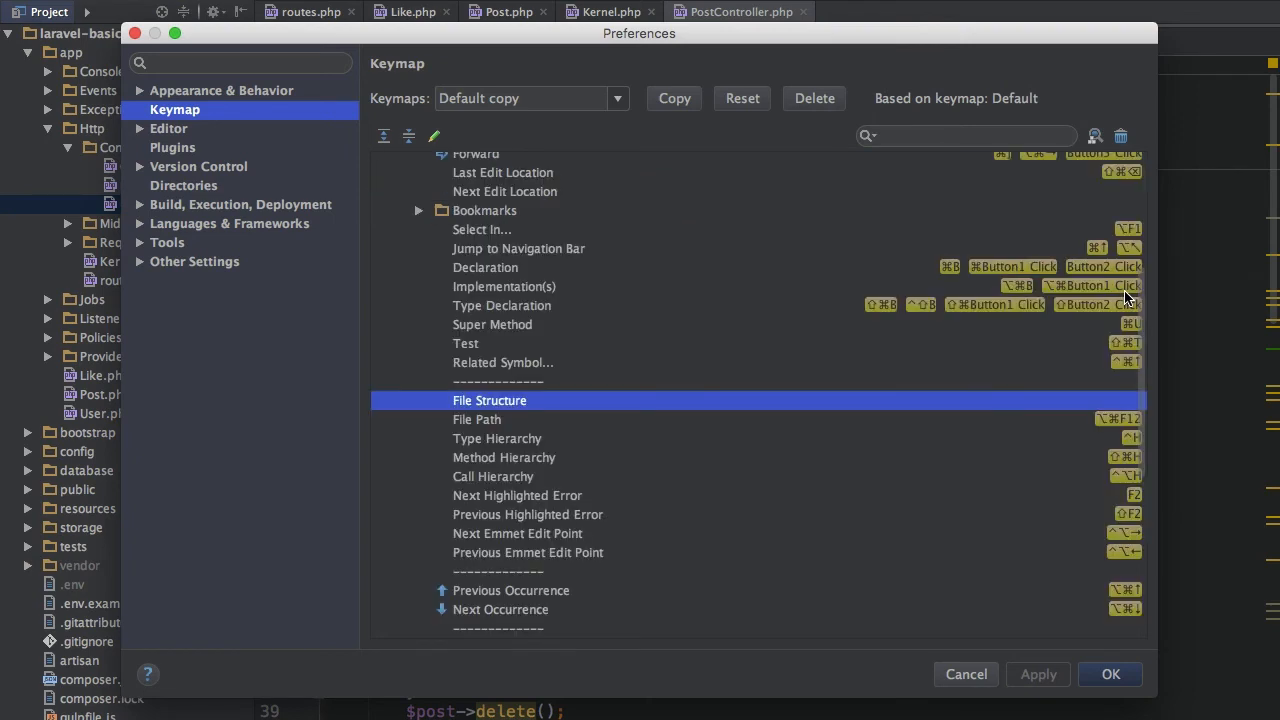
pyautogui.rightClick(488, 400)
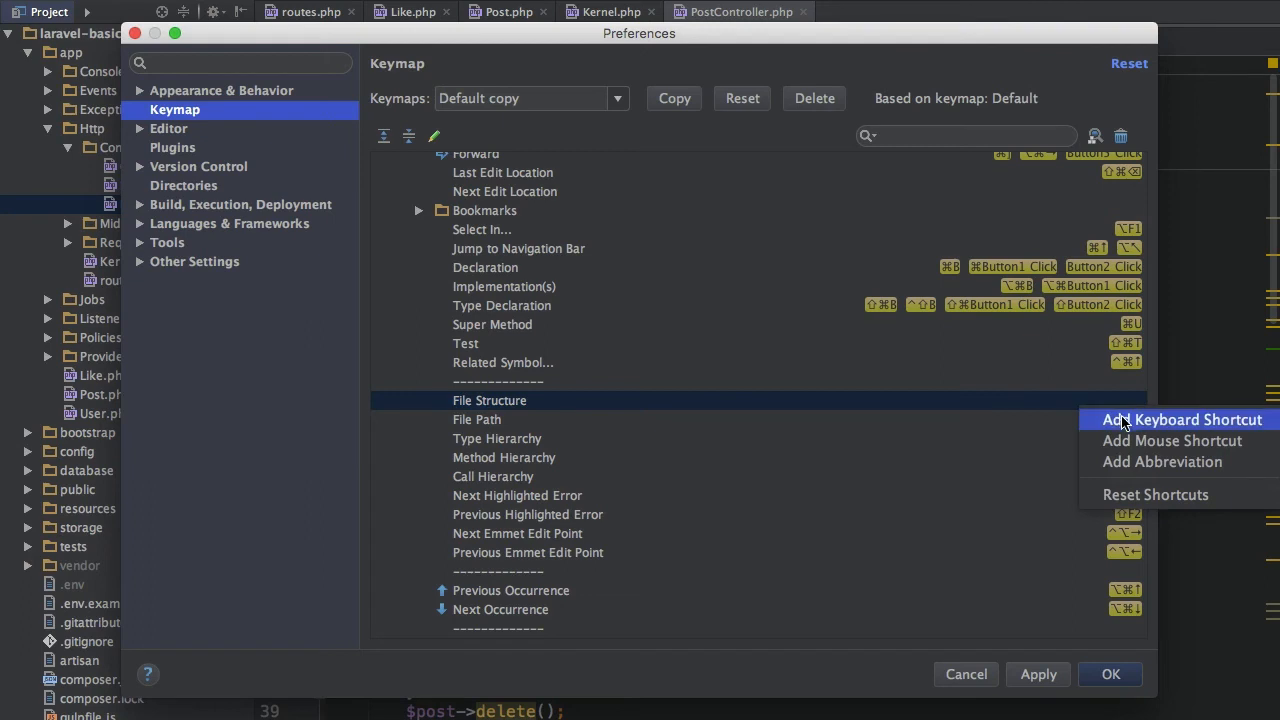
pyautogui.click(1180, 420)
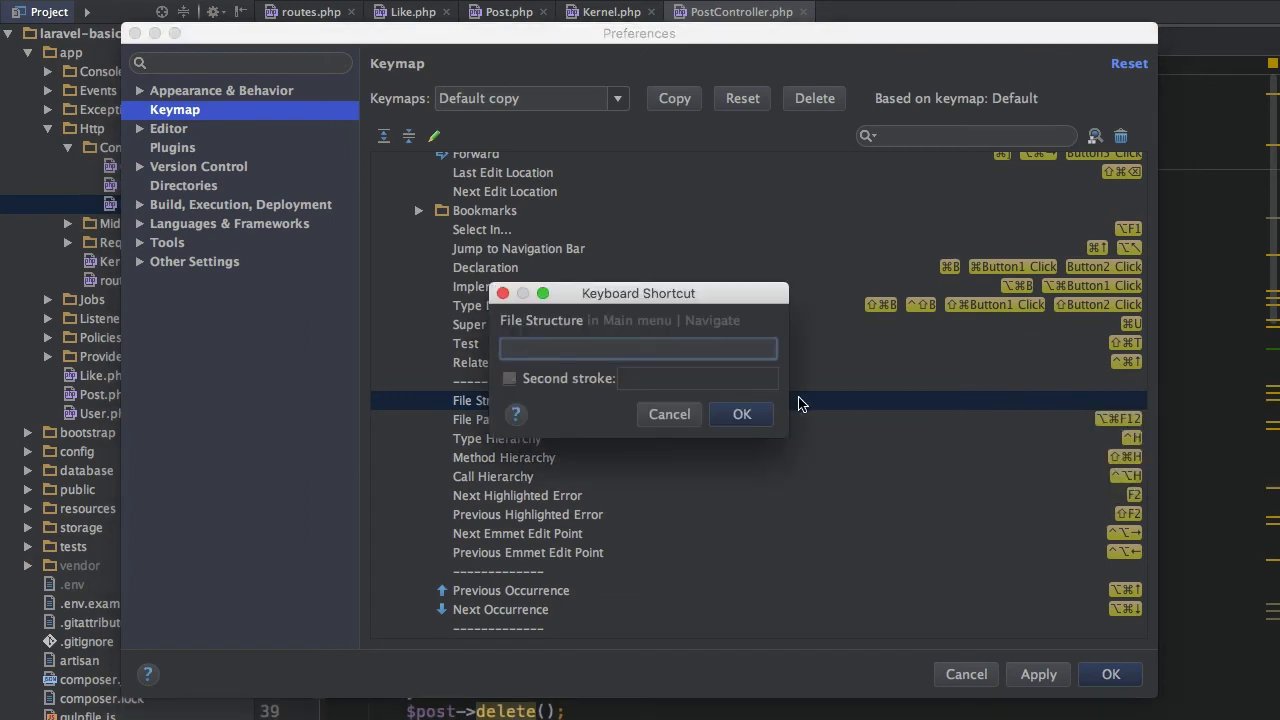
pyautogui.write('⌘R')
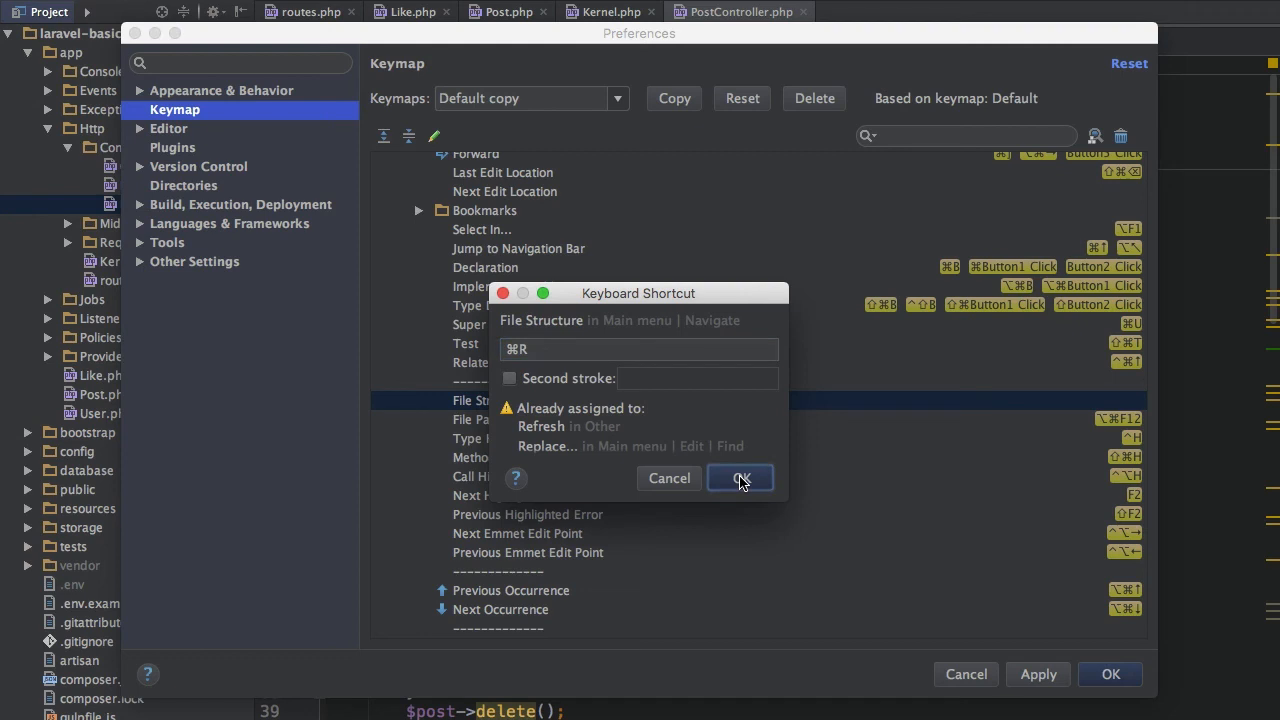
pyautogui.click(740, 478)
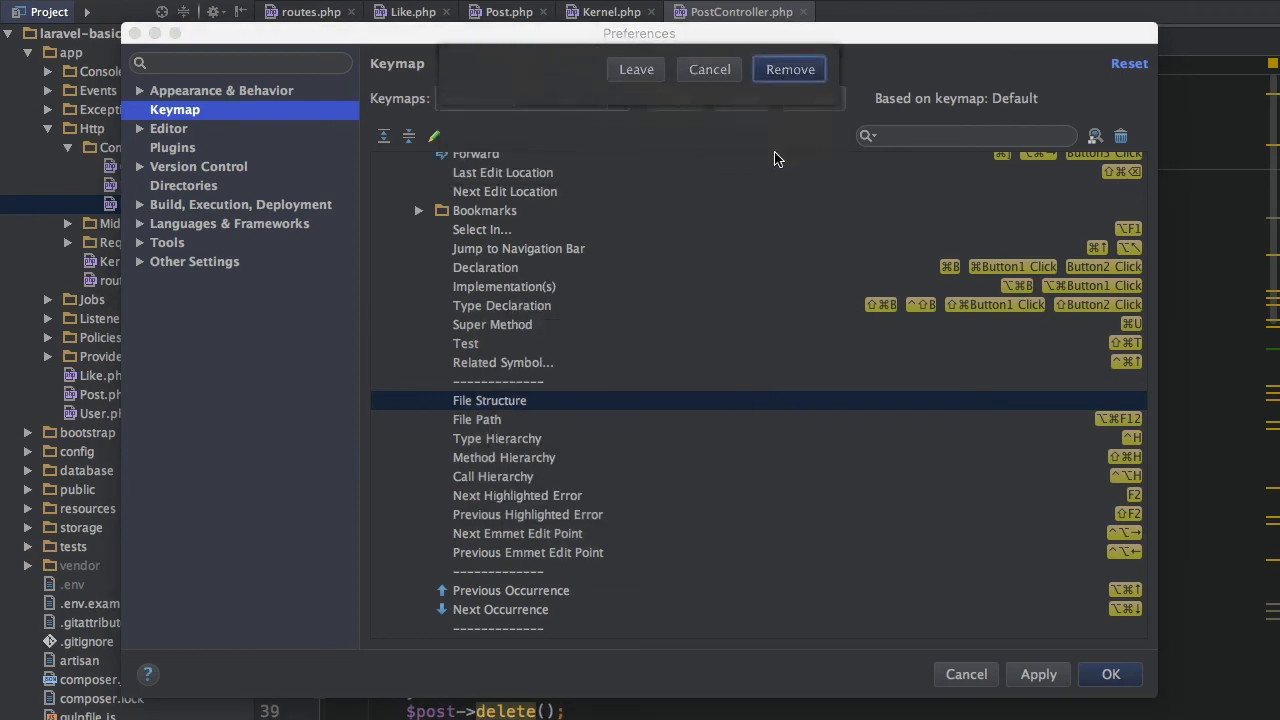